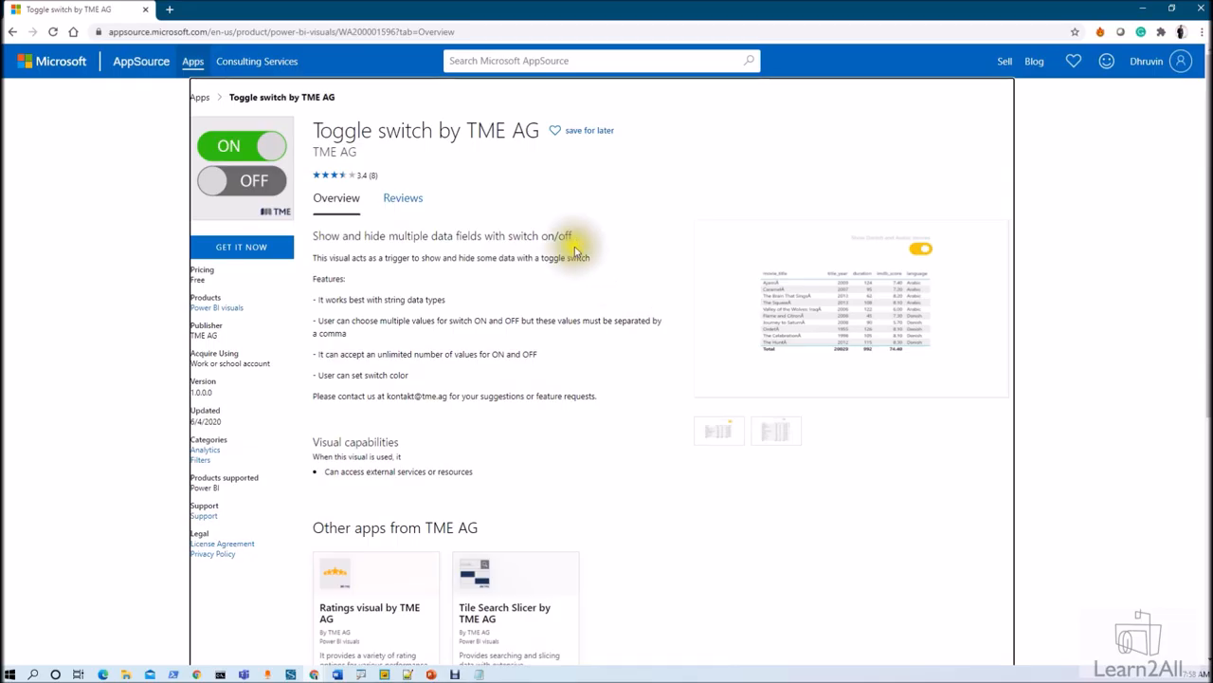
{"action": "mouse_move", "coordinate": [322, 129]}
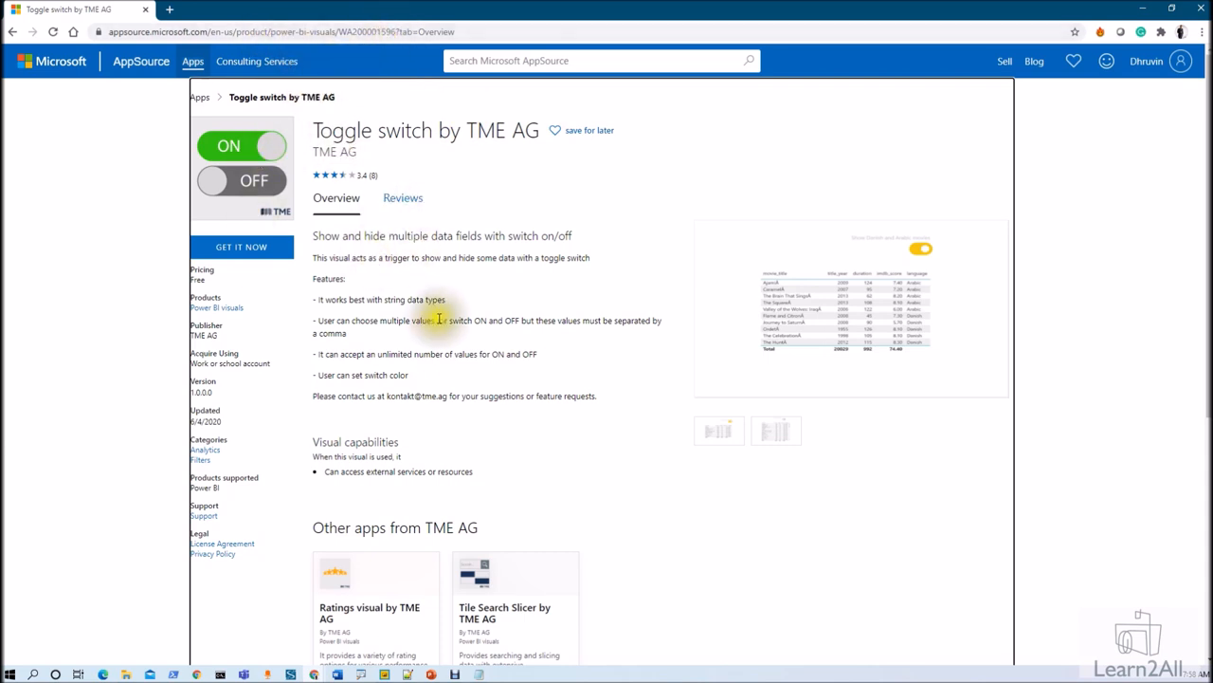
{"action": "mouse_move", "coordinate": [408, 169]}
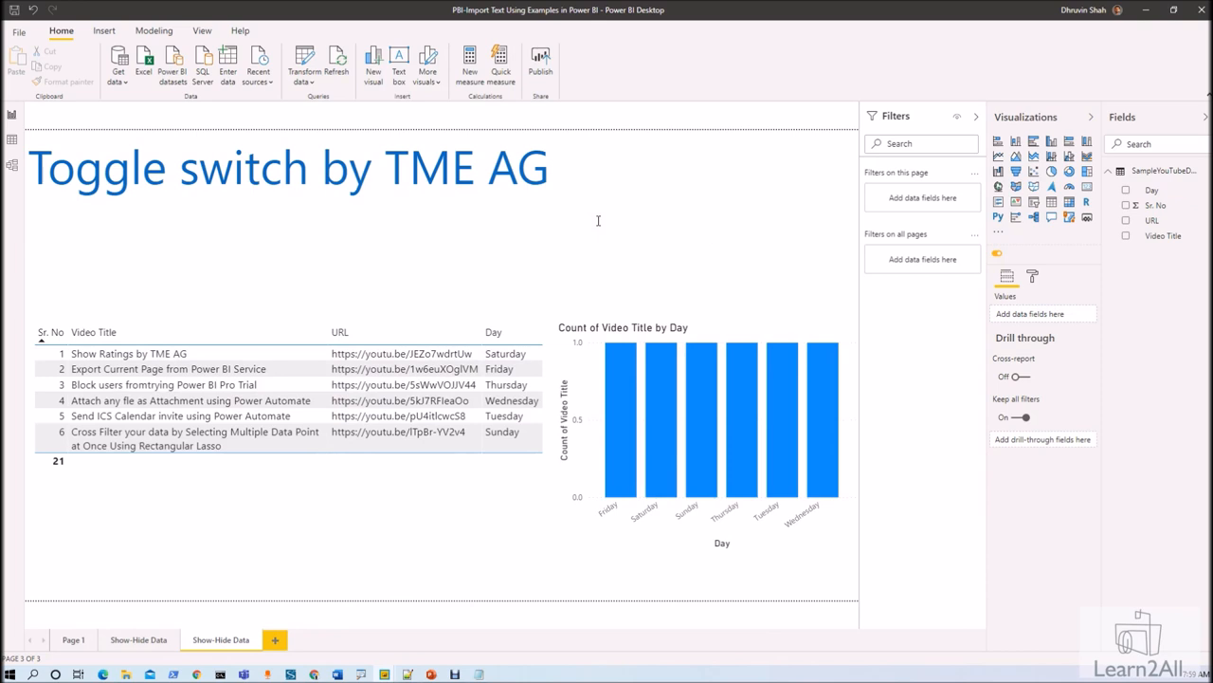
Bring Power BI Desktop to the front with the Show Hide Data report page
{"action": "left_click", "coordinate": [426, 63]}
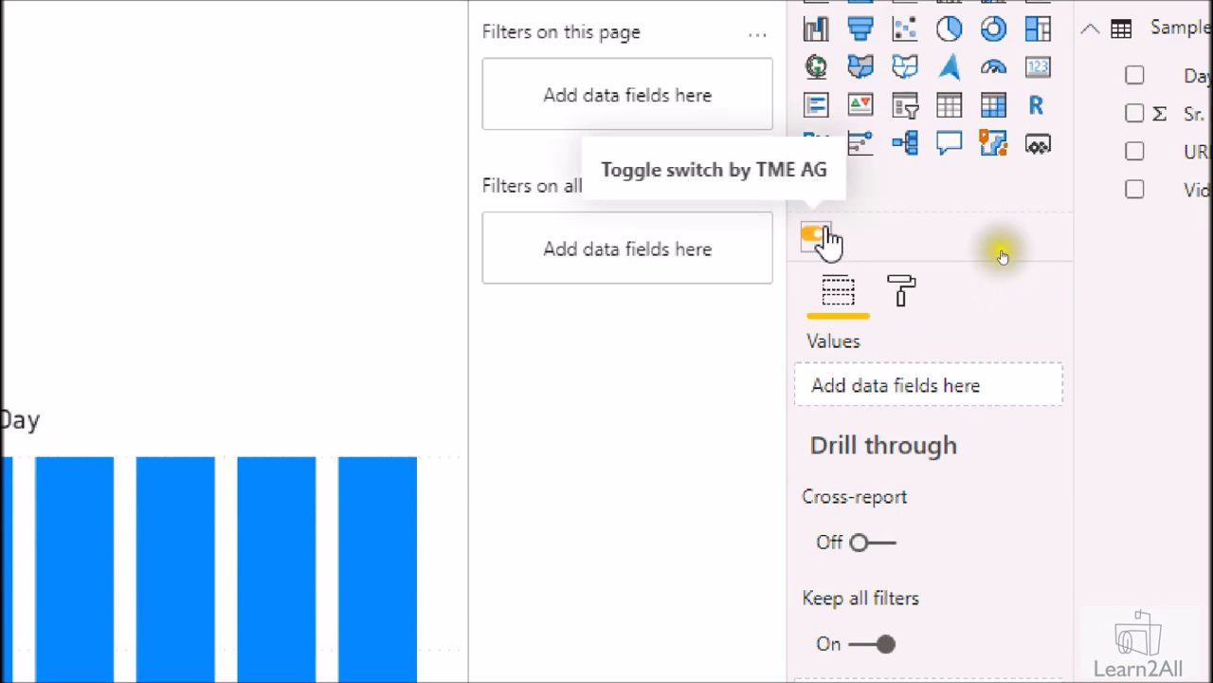
{"action": "mouse_move", "coordinate": [826, 250]}
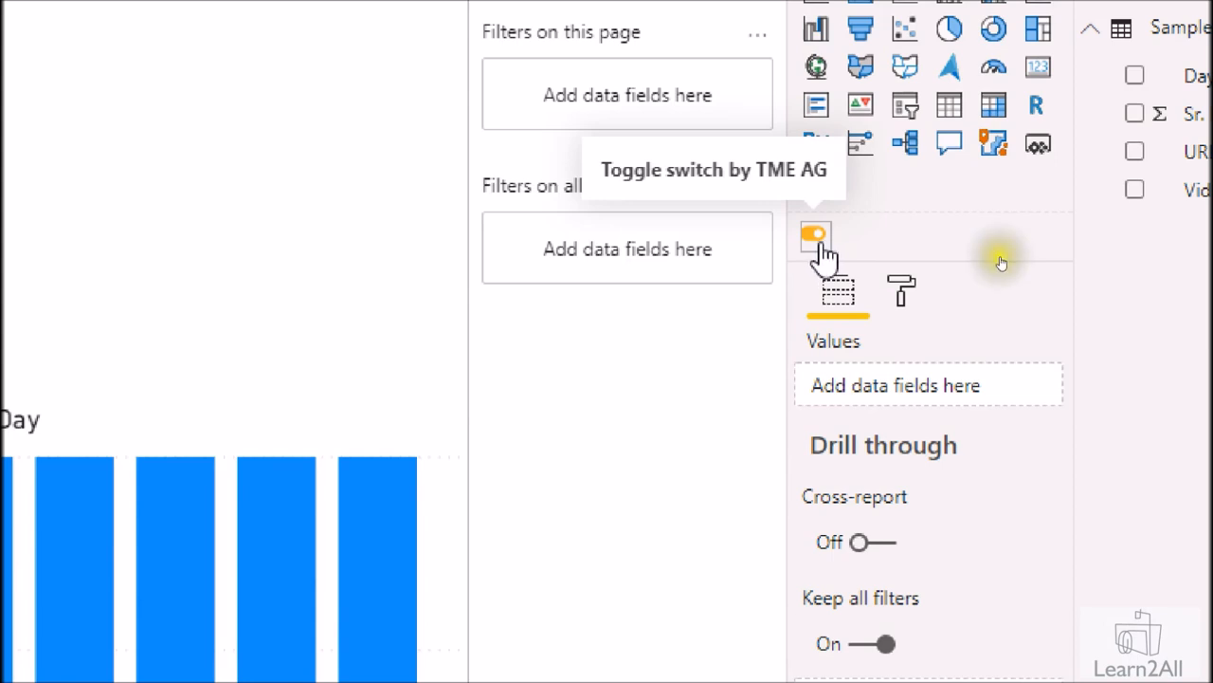
{"action": "mouse_move", "coordinate": [679, 256]}
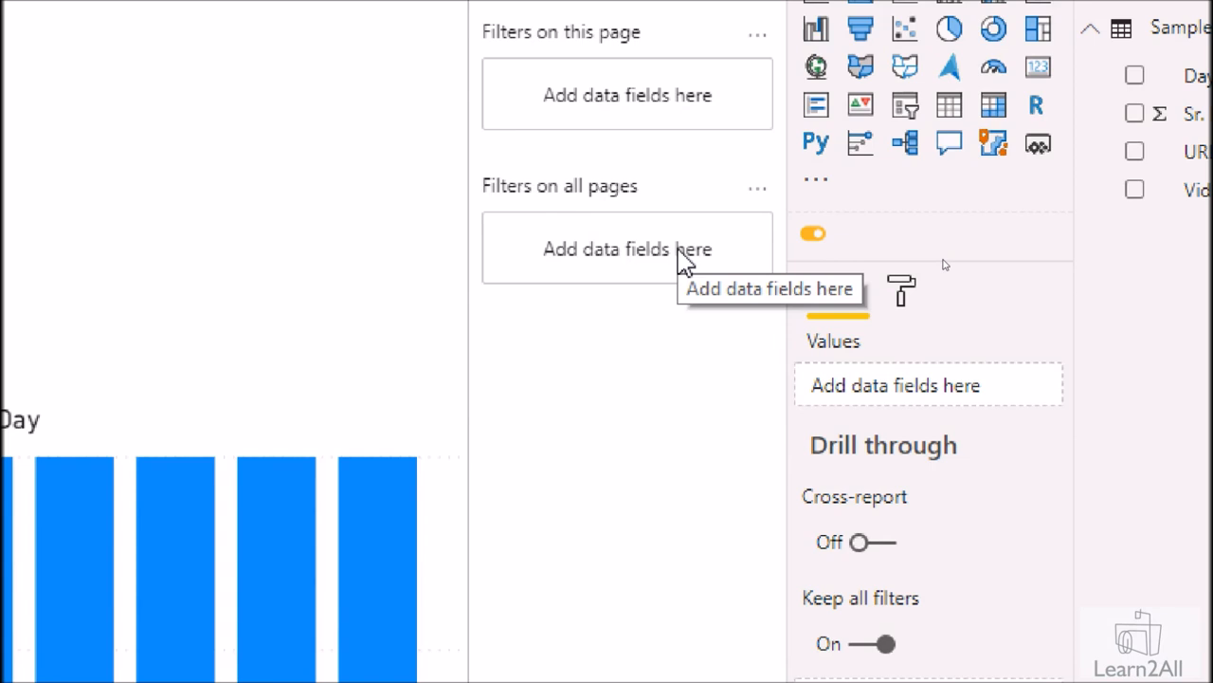
{"action": "mouse_move", "coordinate": [597, 284]}
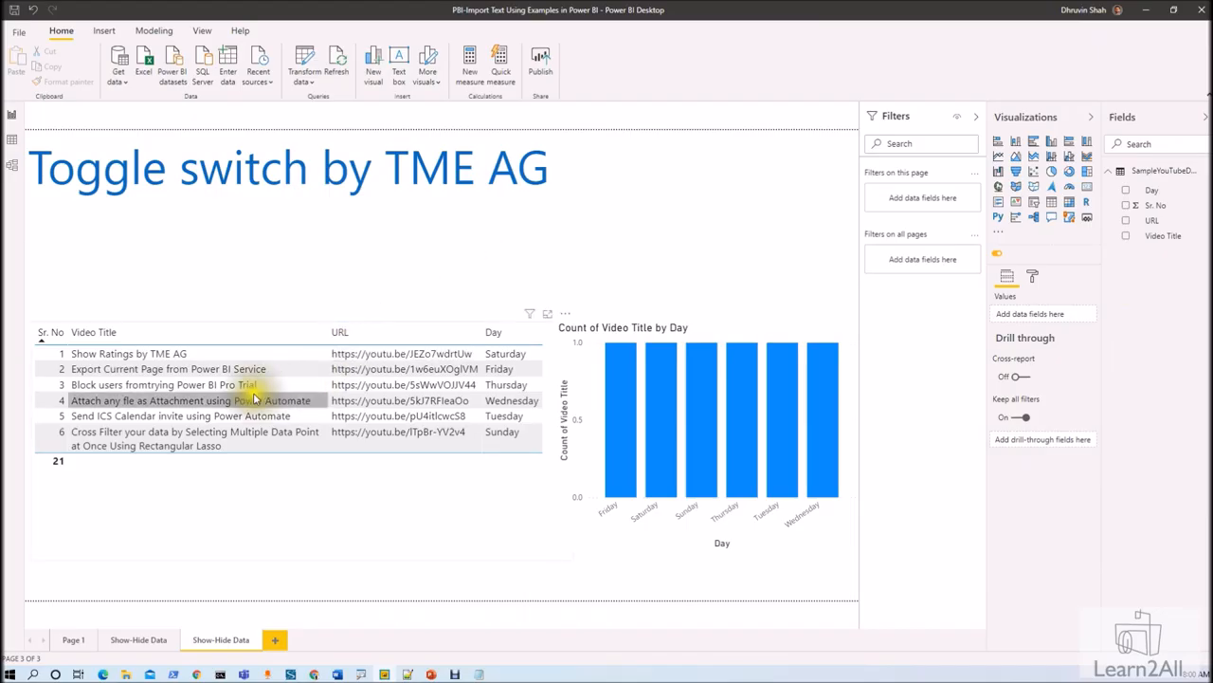
{"action": "mouse_move", "coordinate": [209, 504]}
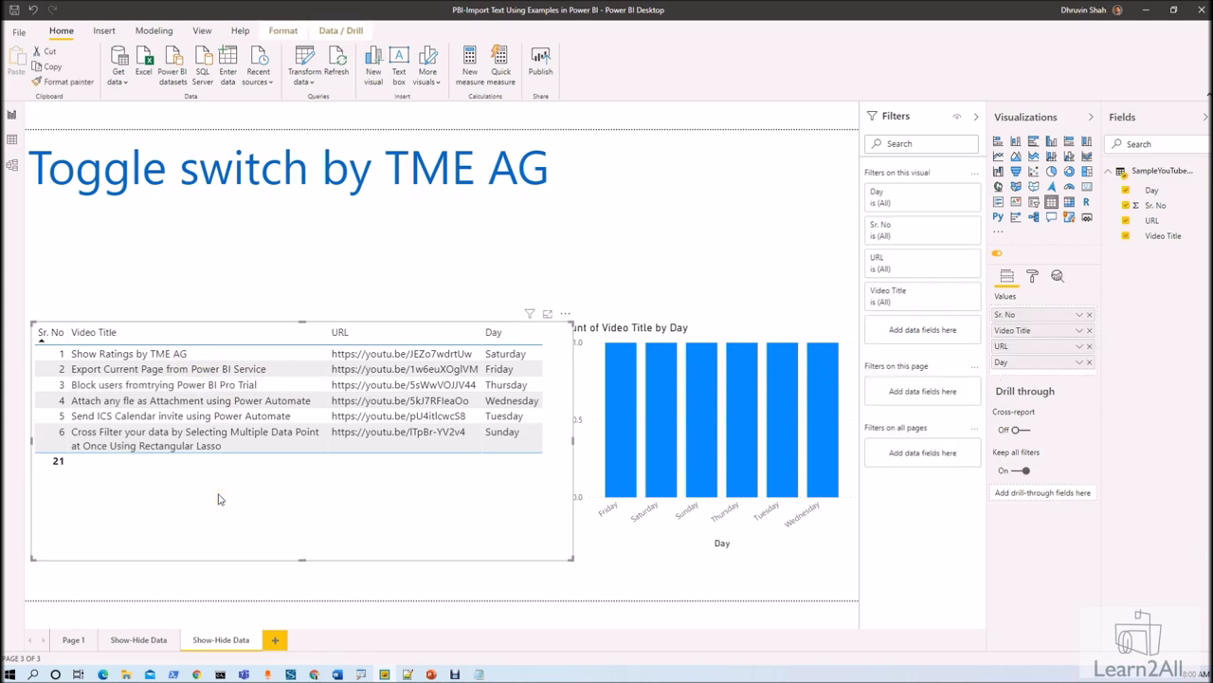
{"action": "left_click", "coordinate": [189, 383]}
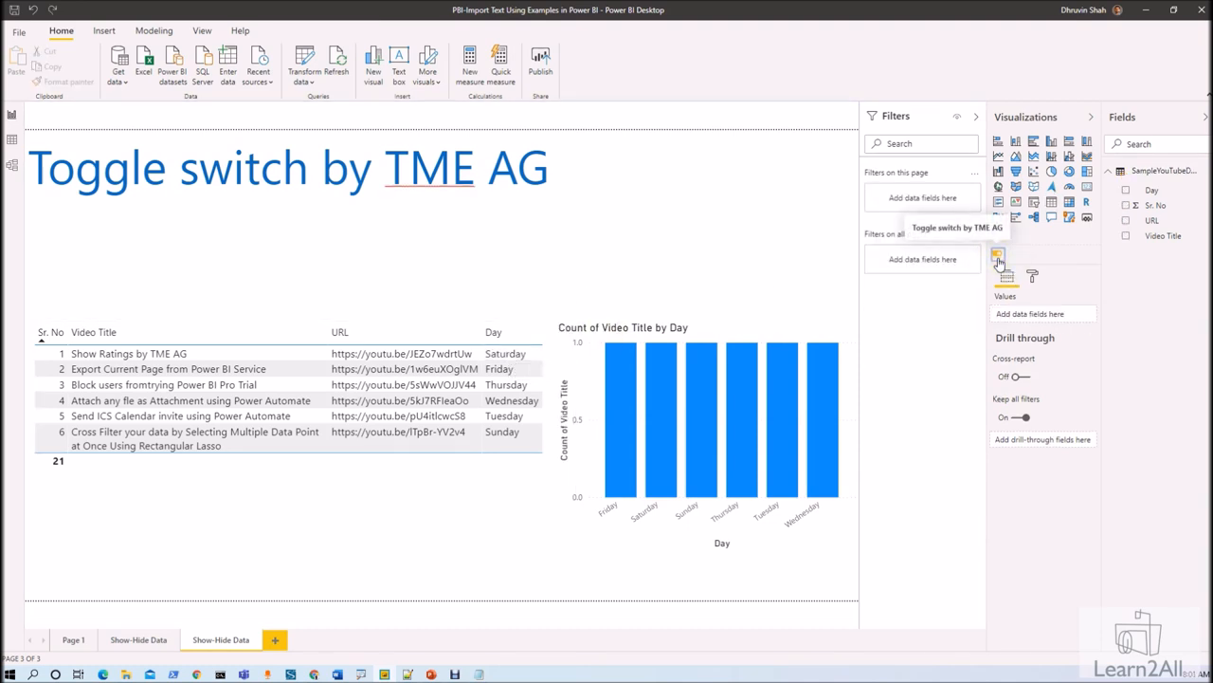
Add a Toggle switch by TME AG visual beside the title, bound to the Day field
{"action": "left_click", "coordinate": [998, 254]}
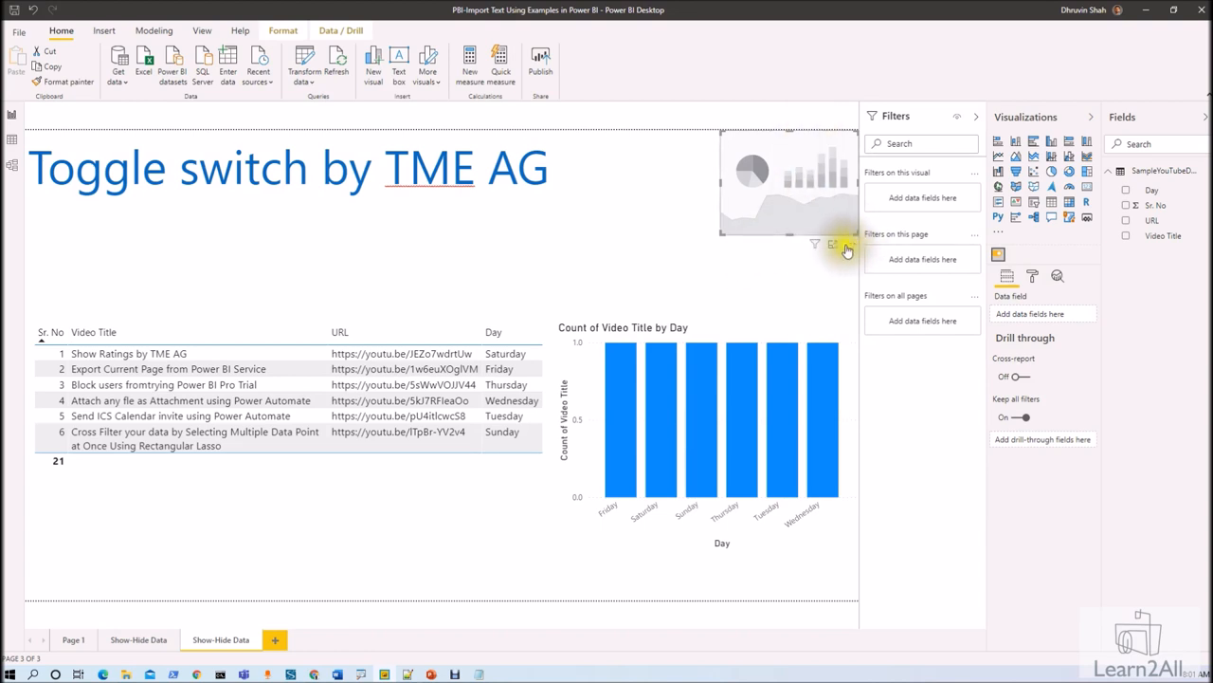
{"action": "left_click_drag", "start_coordinate": [787, 180], "coordinate": [701, 223]}
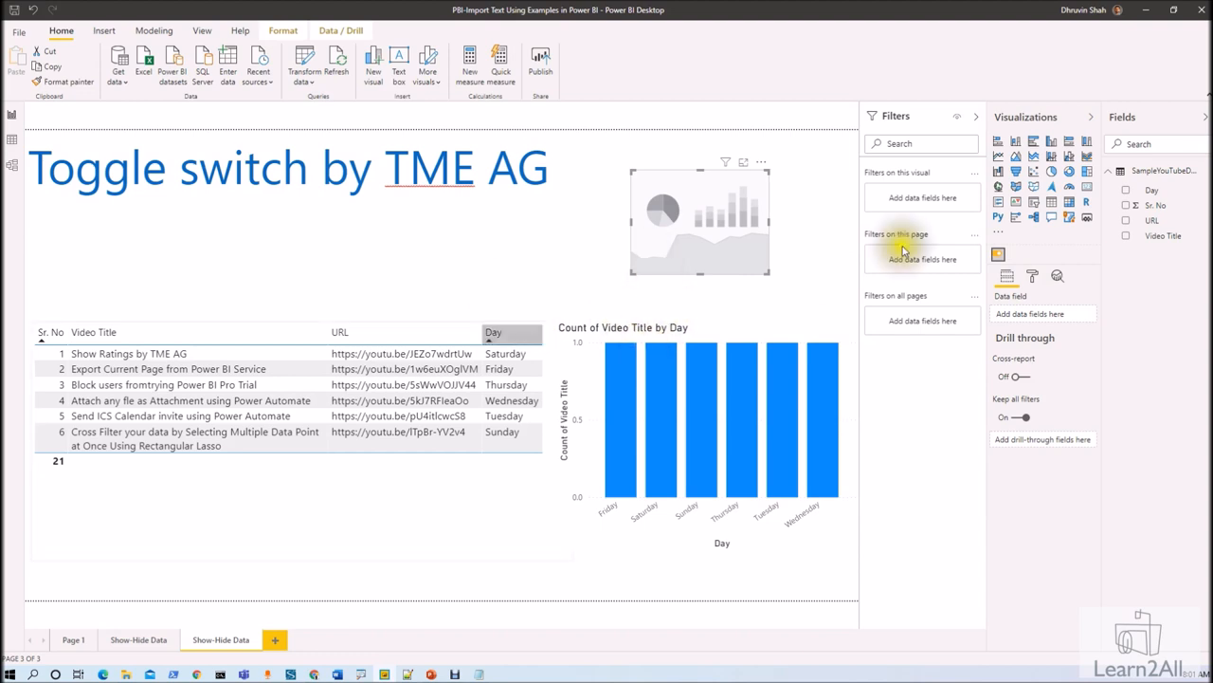
{"action": "mouse_move", "coordinate": [521, 337]}
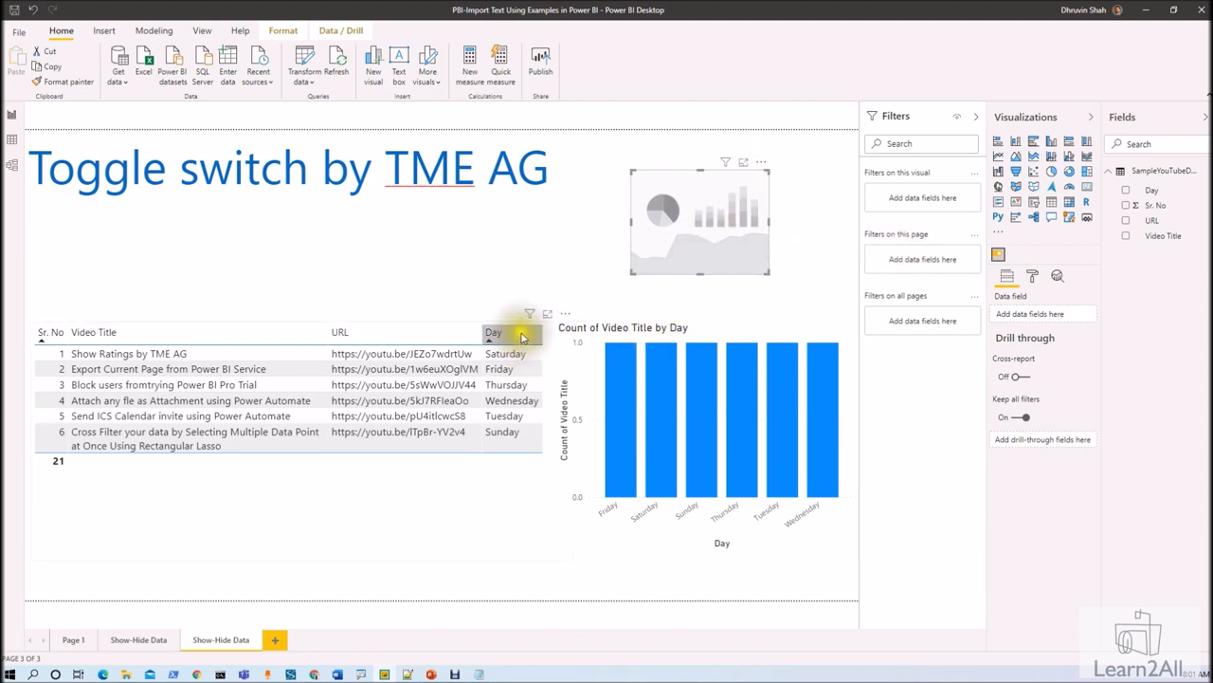
{"action": "mouse_move", "coordinate": [521, 424]}
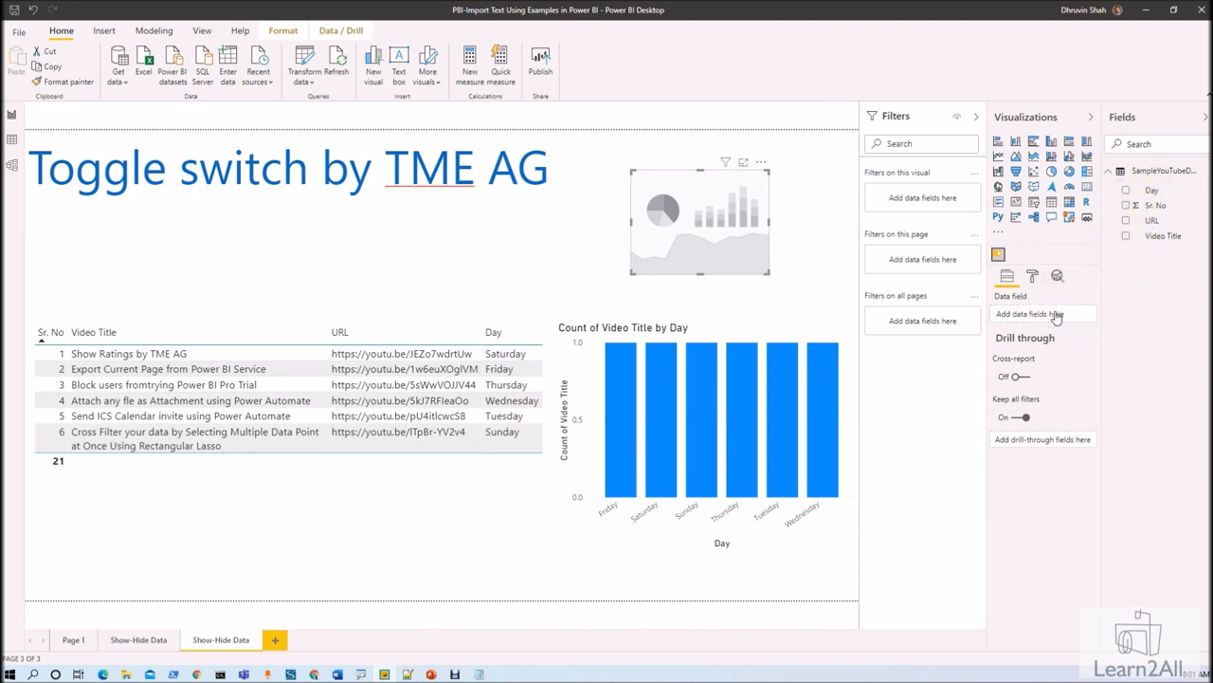
{"action": "left_click", "coordinate": [1152, 190]}
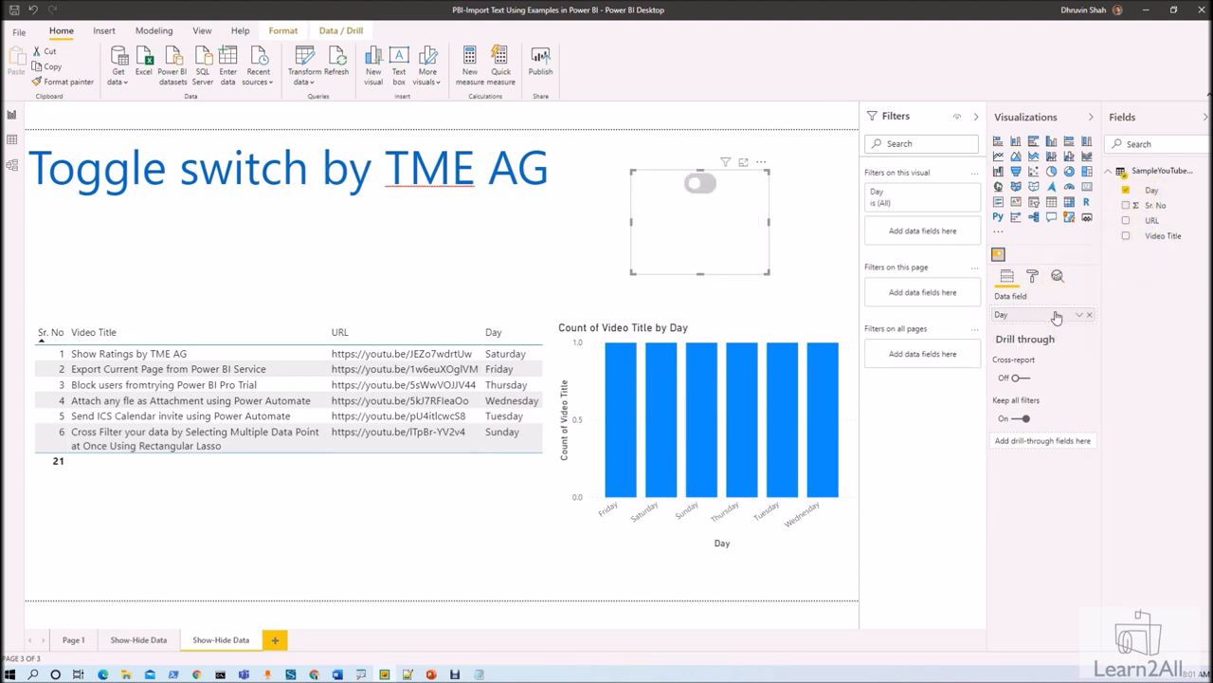
{"action": "mouse_move", "coordinate": [1033, 275]}
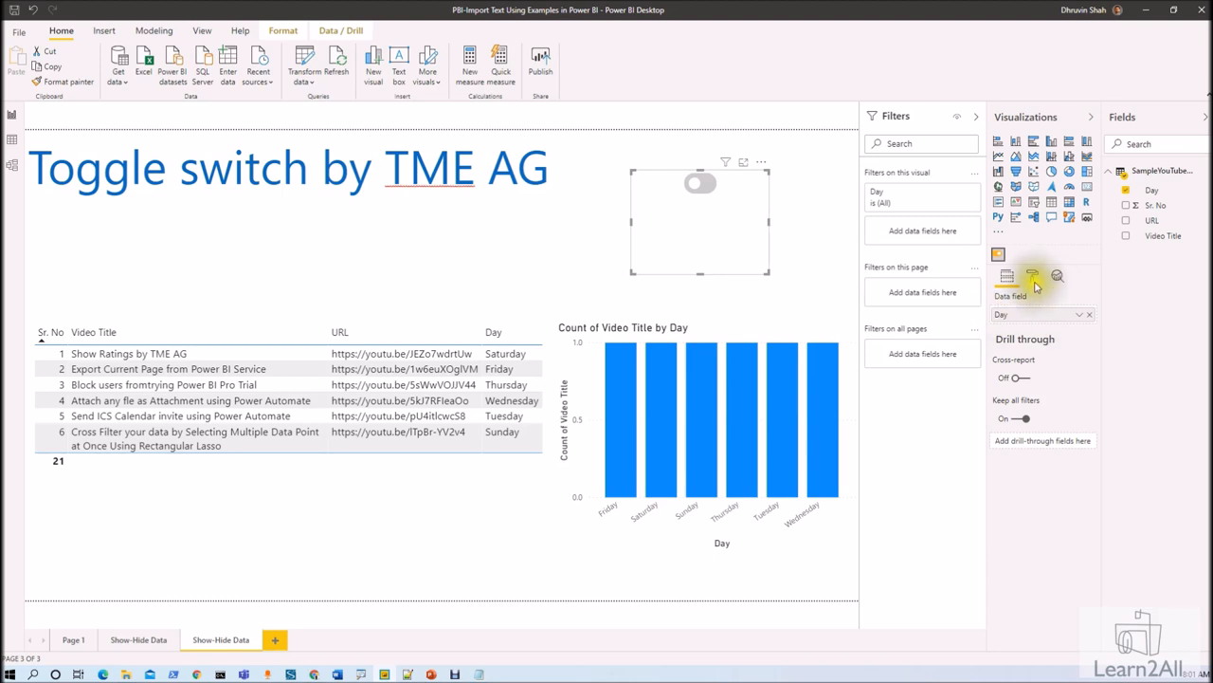
Enter Saturday,Sunday as the Switch's Field value(s) for ON in the Format pane
{"action": "left_click", "coordinate": [1033, 276]}
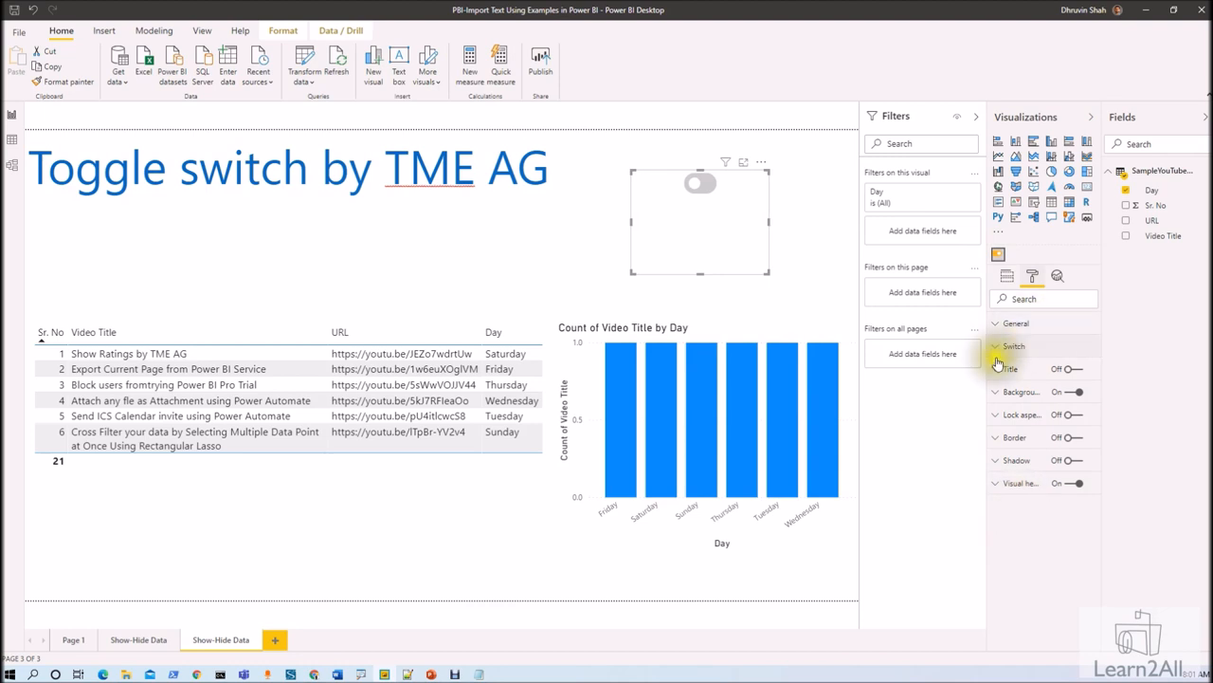
{"action": "left_click", "coordinate": [1013, 345]}
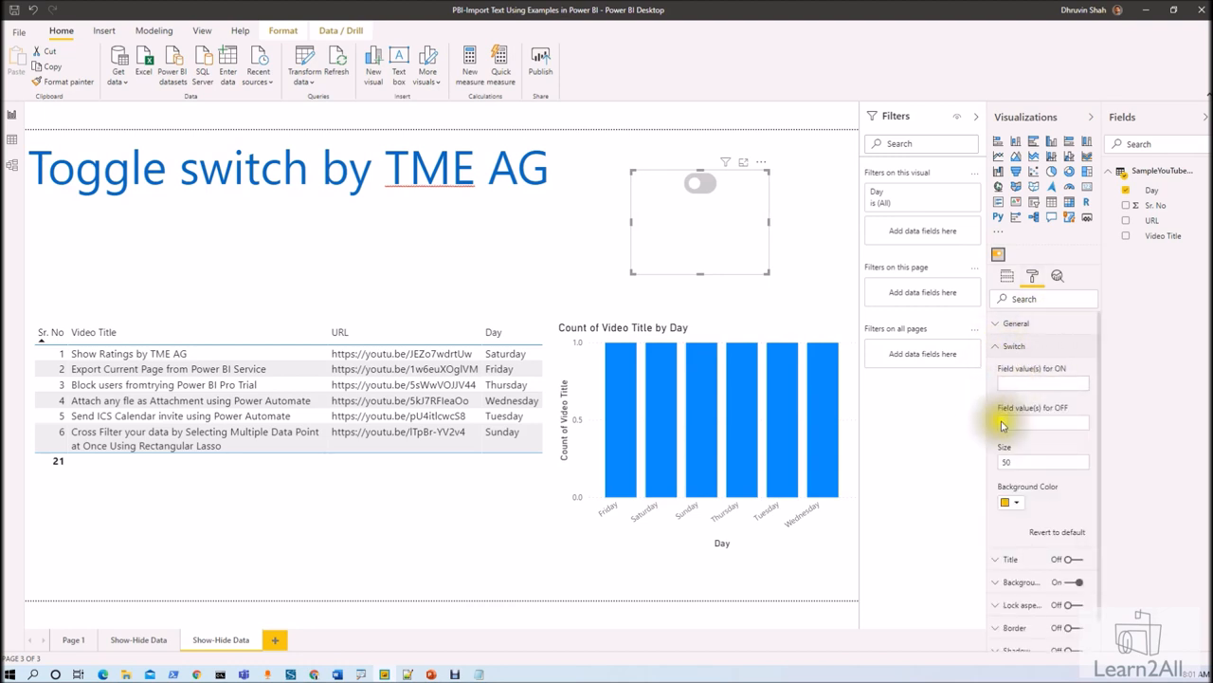
{"action": "mouse_move", "coordinate": [1039, 377]}
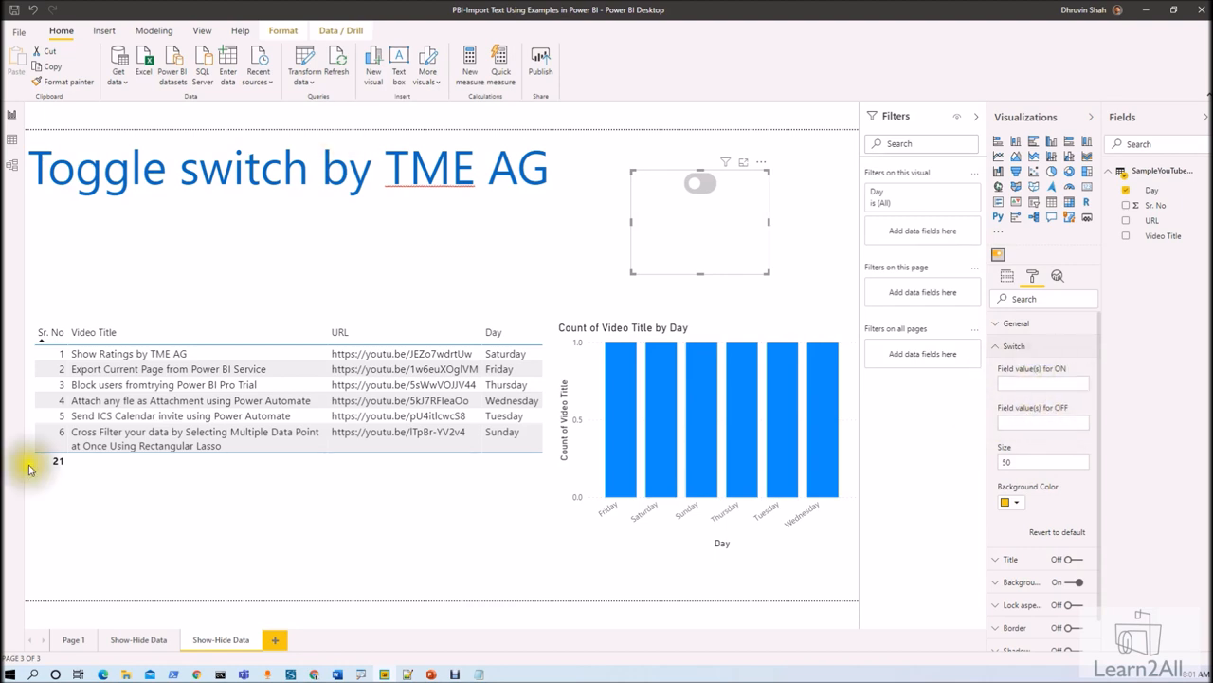
{"action": "left_click", "coordinate": [1043, 383]}
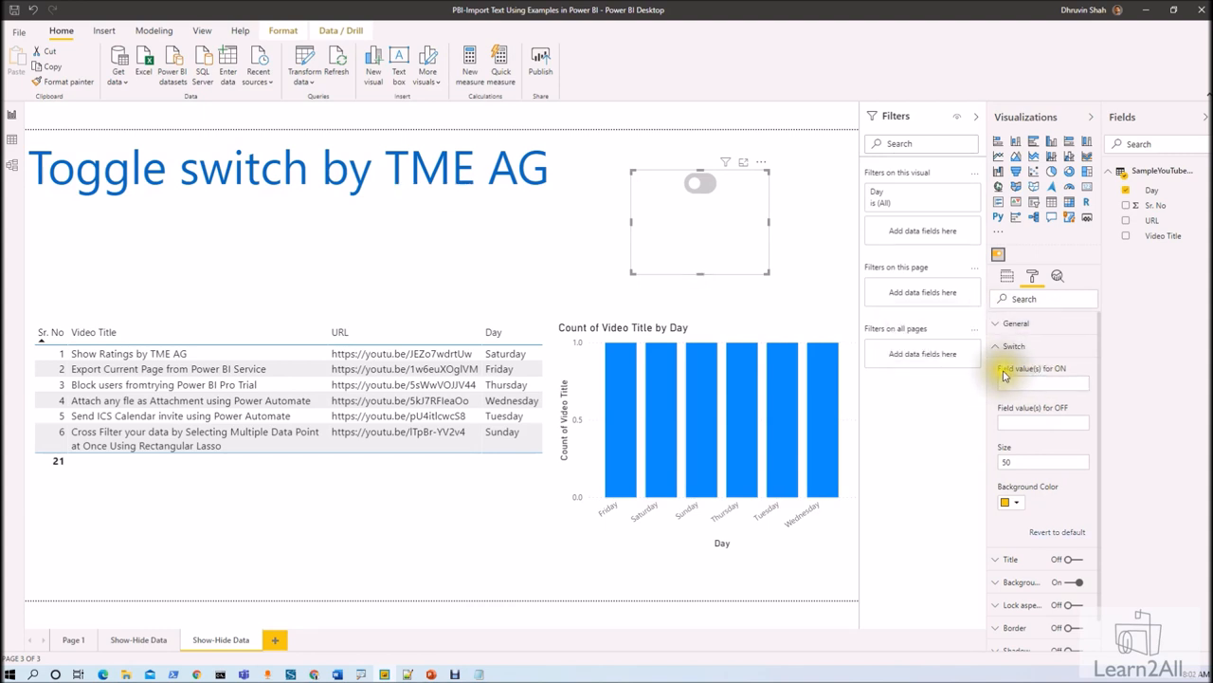
{"action": "mouse_move", "coordinate": [1077, 375]}
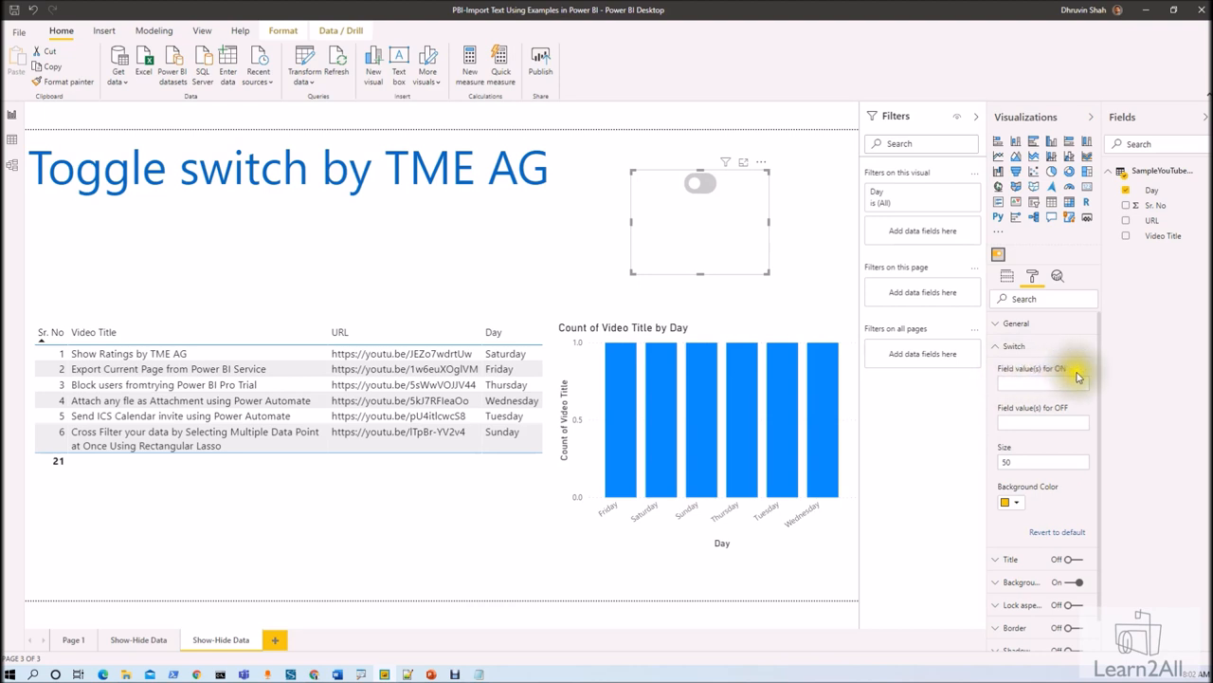
{"action": "left_click", "coordinate": [1043, 383]}
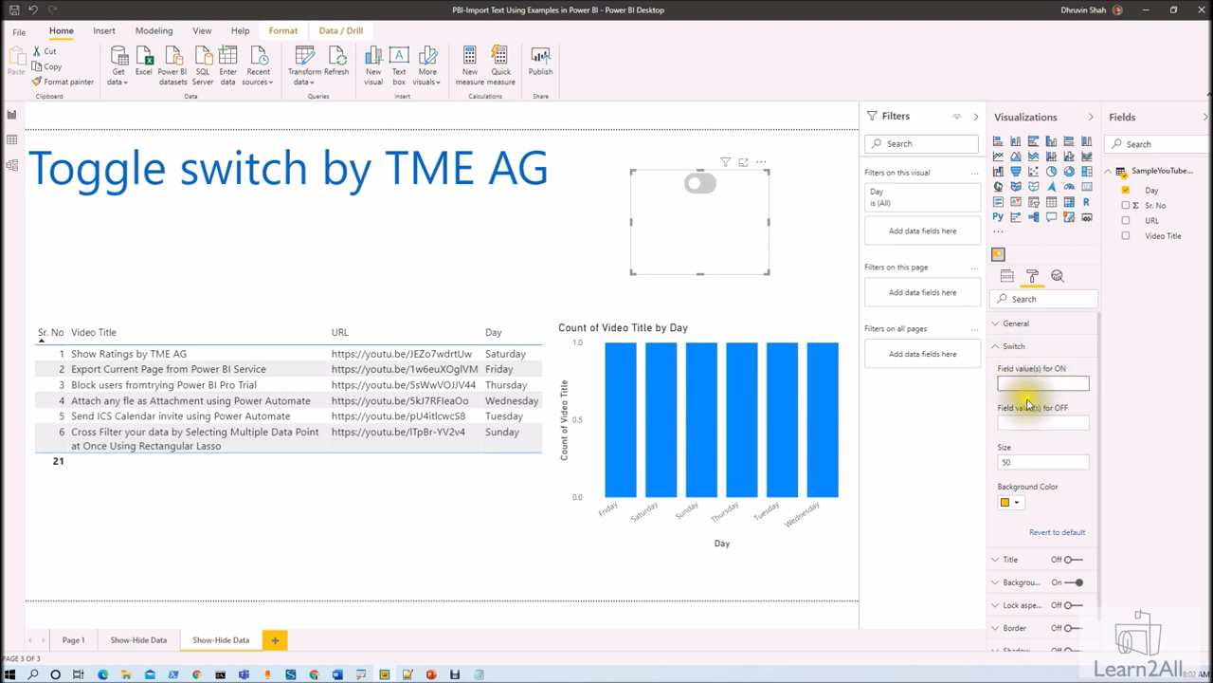
{"action": "type", "text": "Saturday,Sunday"}
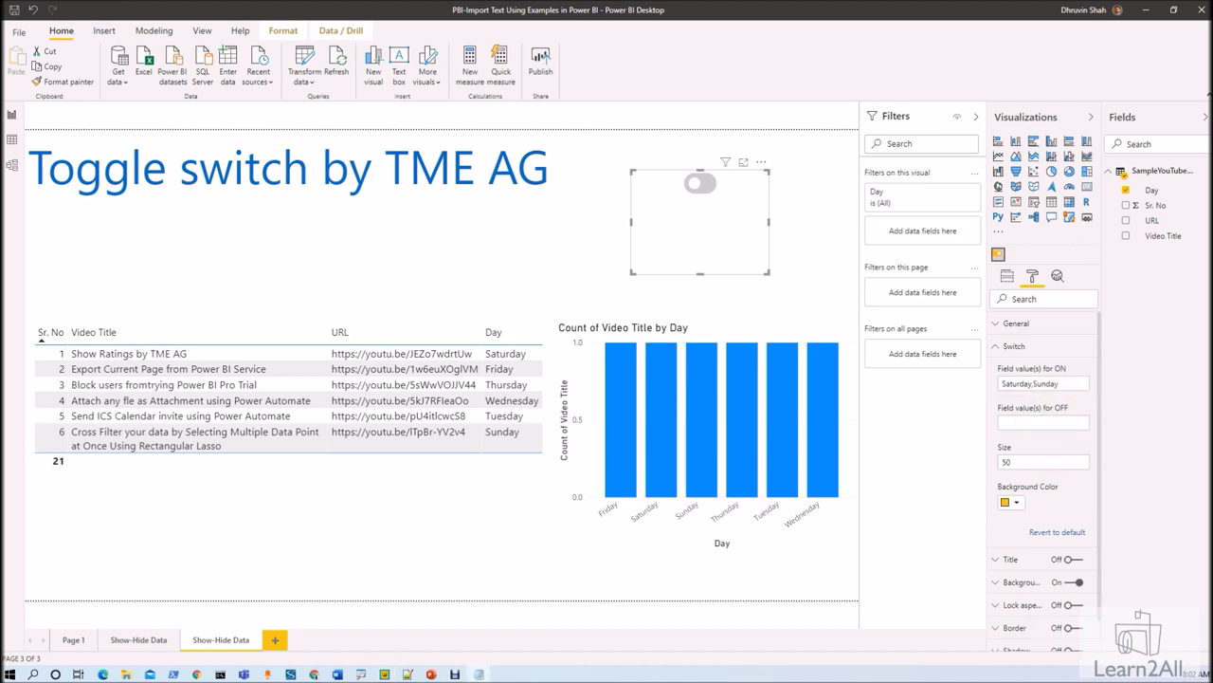
Enter the weekday names as the Switch's Field value(s) for OFF
{"action": "left_click", "coordinate": [93, 332]}
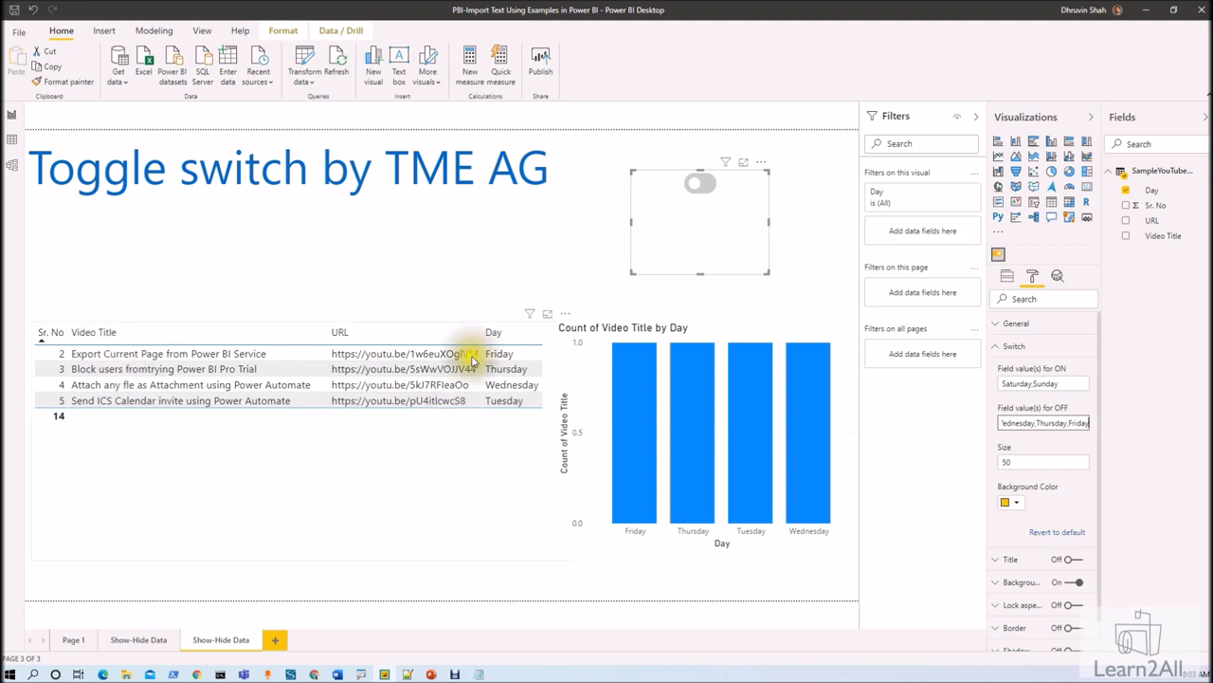
{"action": "mouse_move", "coordinate": [597, 387]}
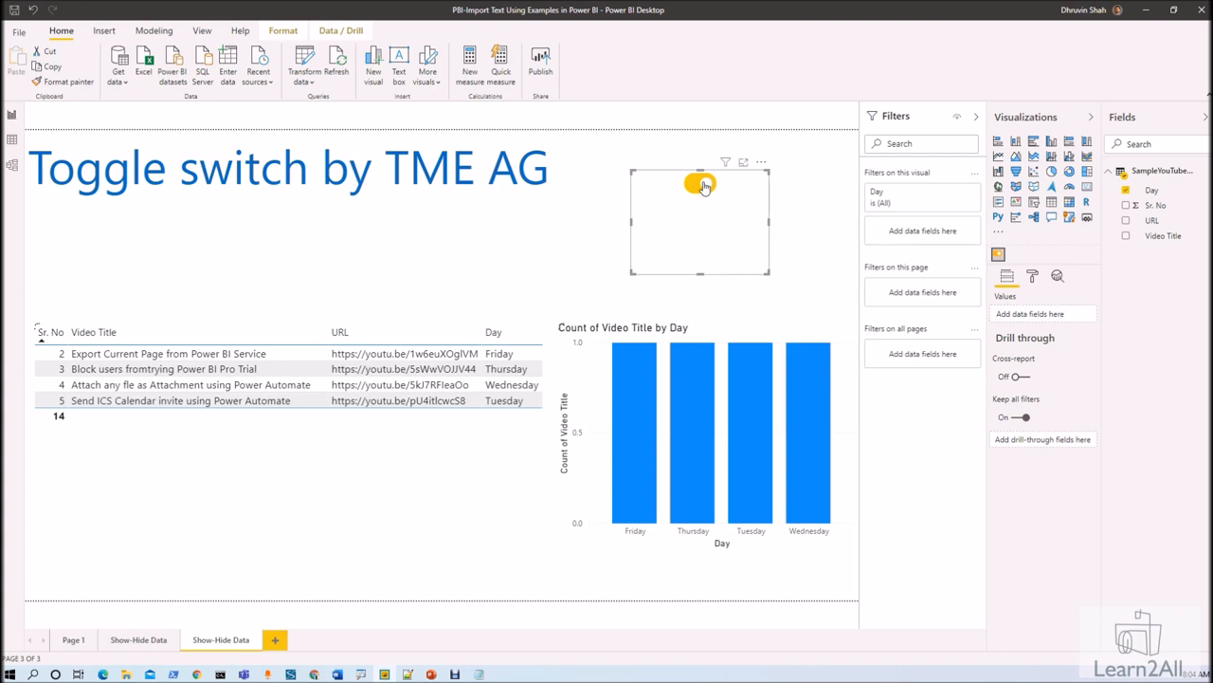
Flip the toggle to weekend rows and back off to show Monday–Friday records
{"action": "left_click", "coordinate": [701, 184]}
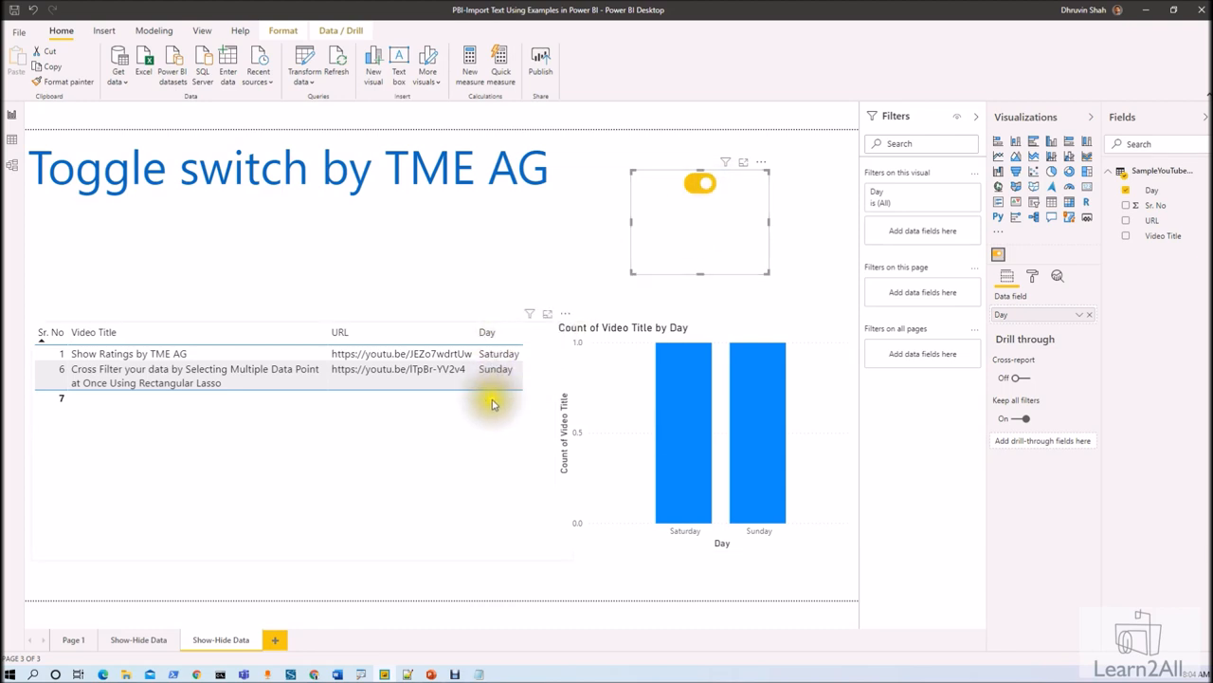
{"action": "left_click", "coordinate": [699, 182]}
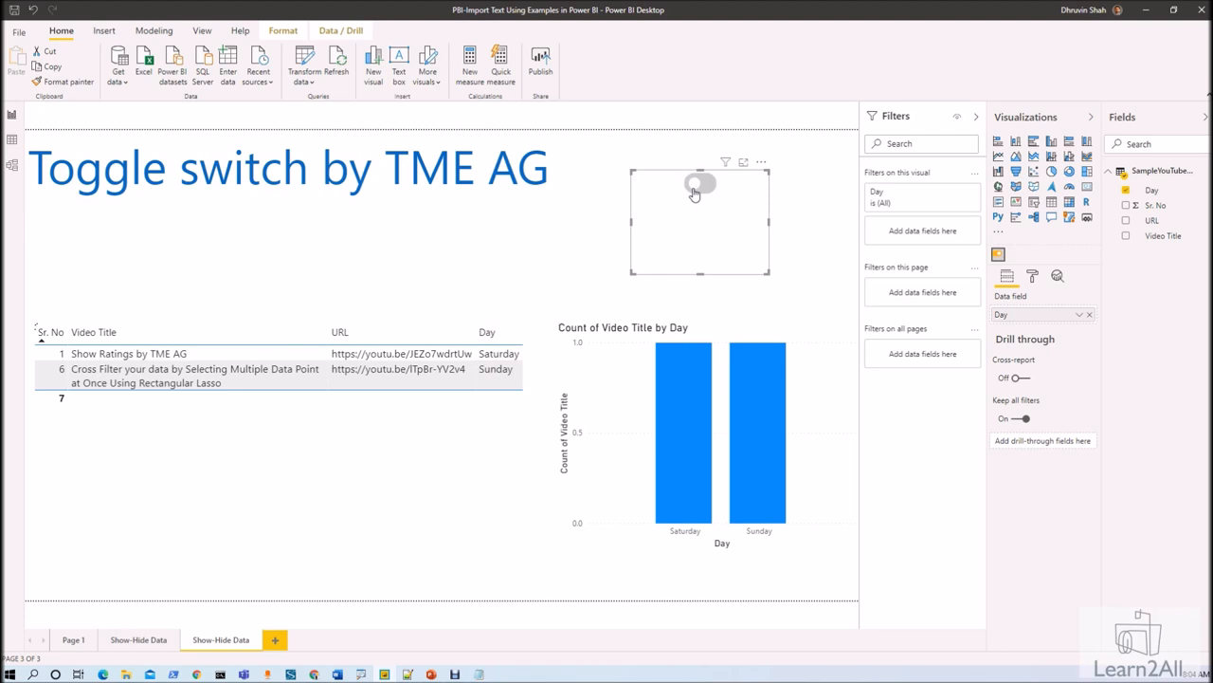
{"action": "left_click", "coordinate": [699, 182]}
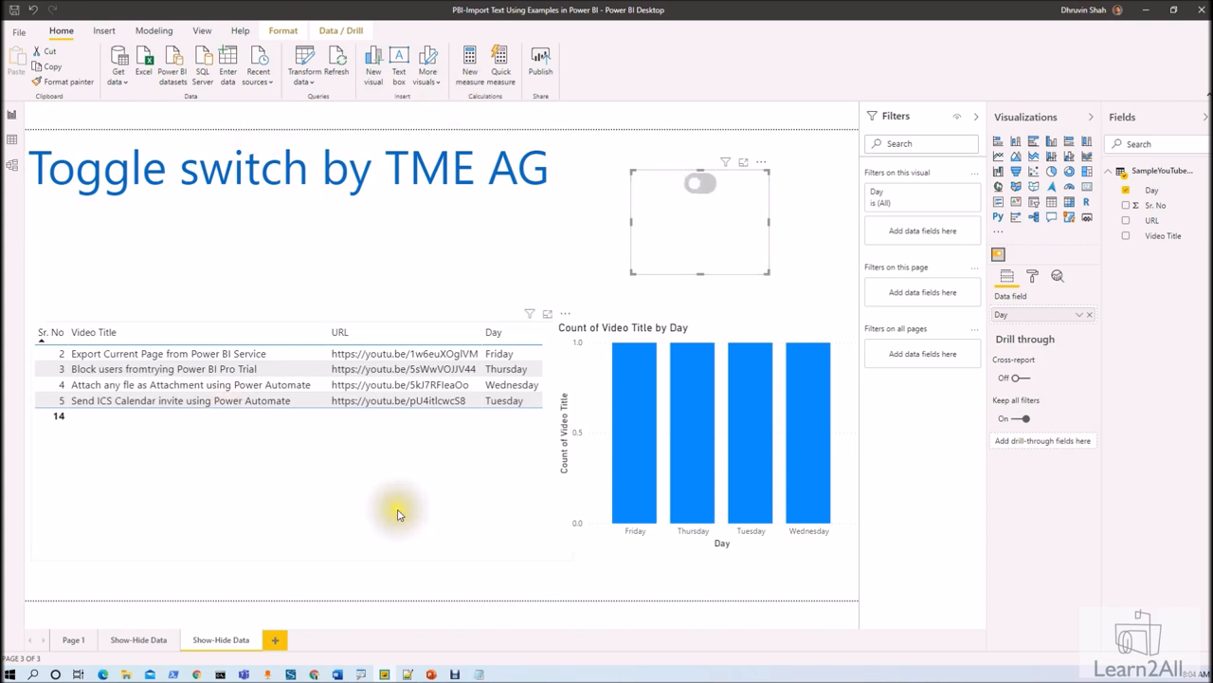
{"action": "mouse_move", "coordinate": [629, 419]}
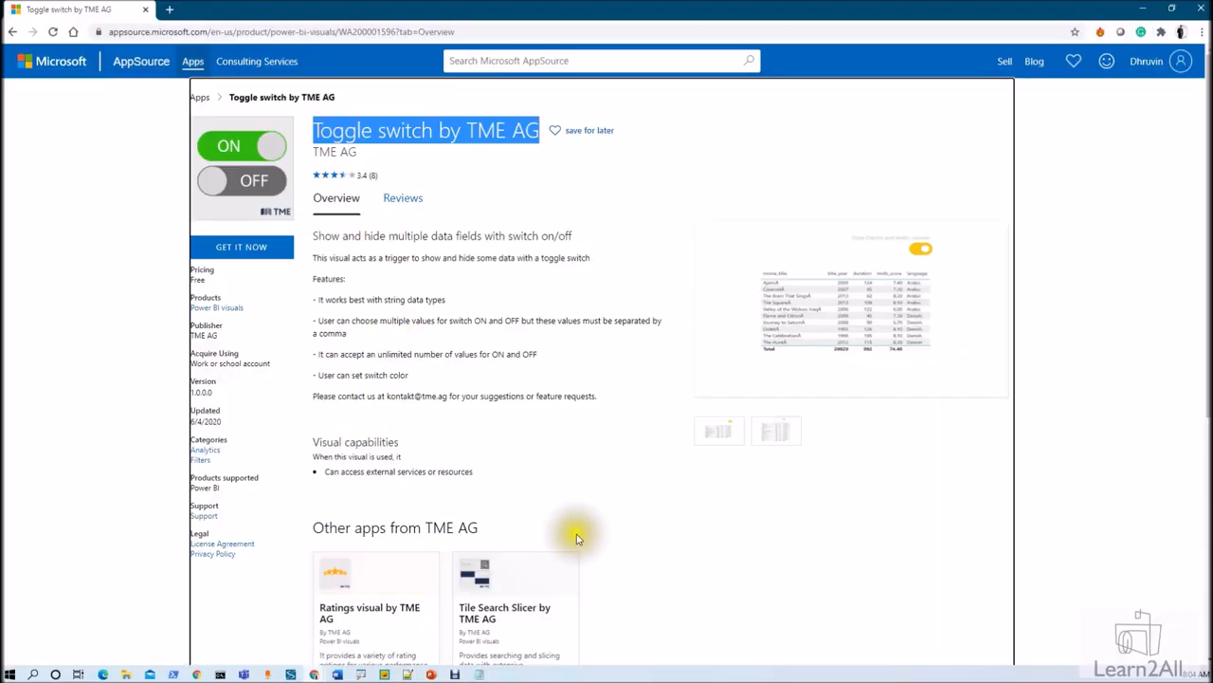
{"action": "mouse_move", "coordinate": [417, 276]}
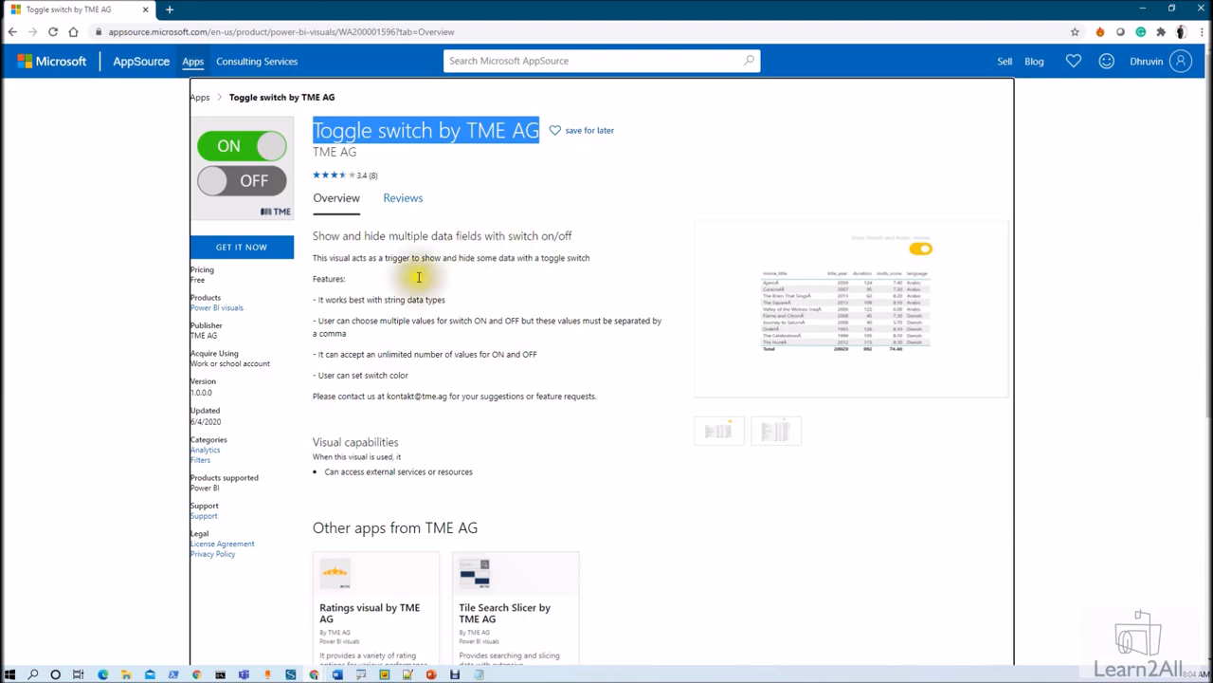
{"action": "mouse_move", "coordinate": [330, 375]}
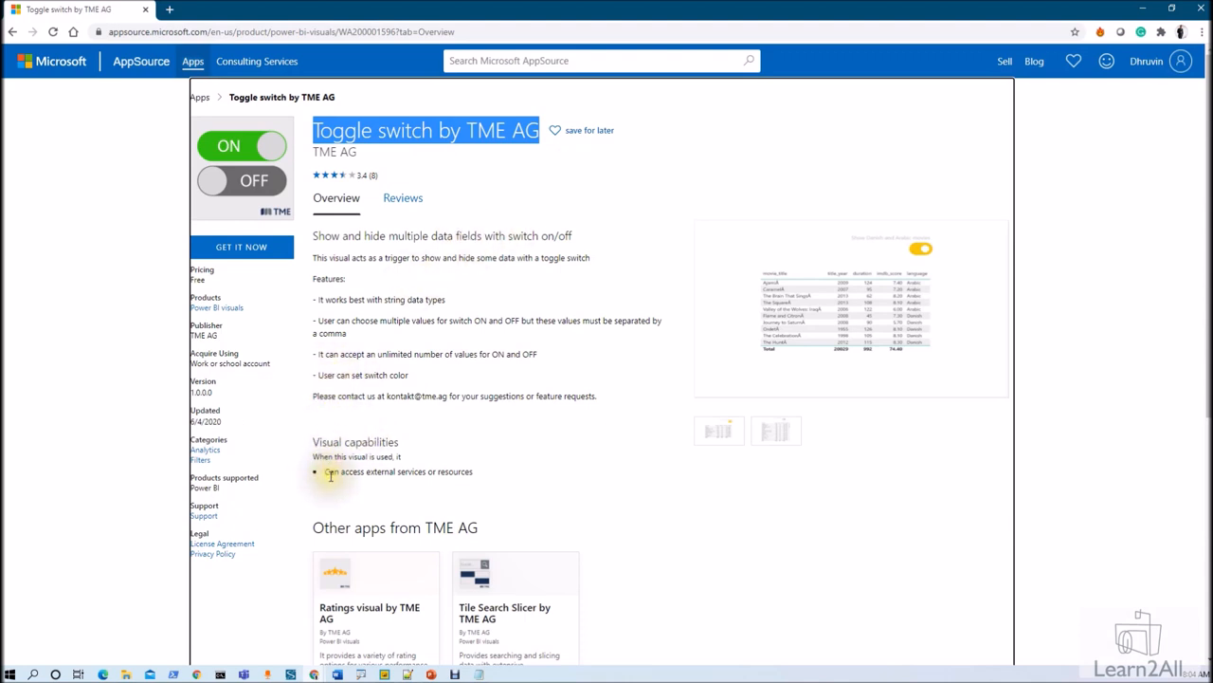
{"action": "mouse_move", "coordinate": [485, 485]}
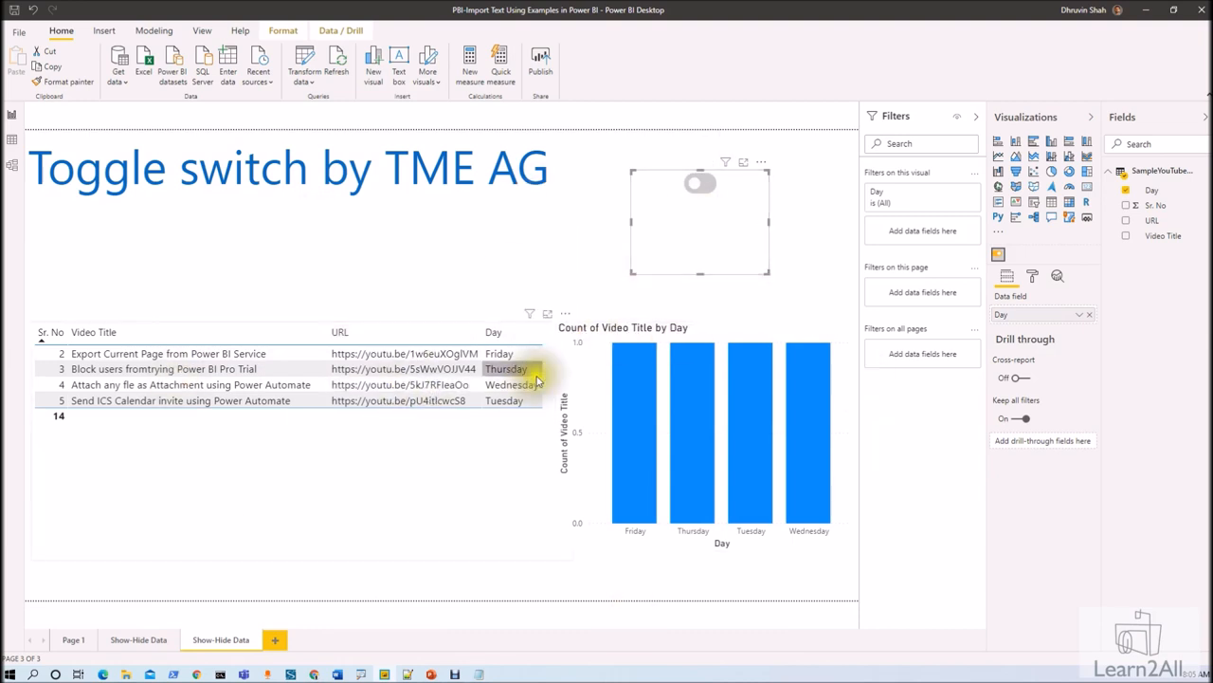
{"action": "mouse_move", "coordinate": [534, 313]}
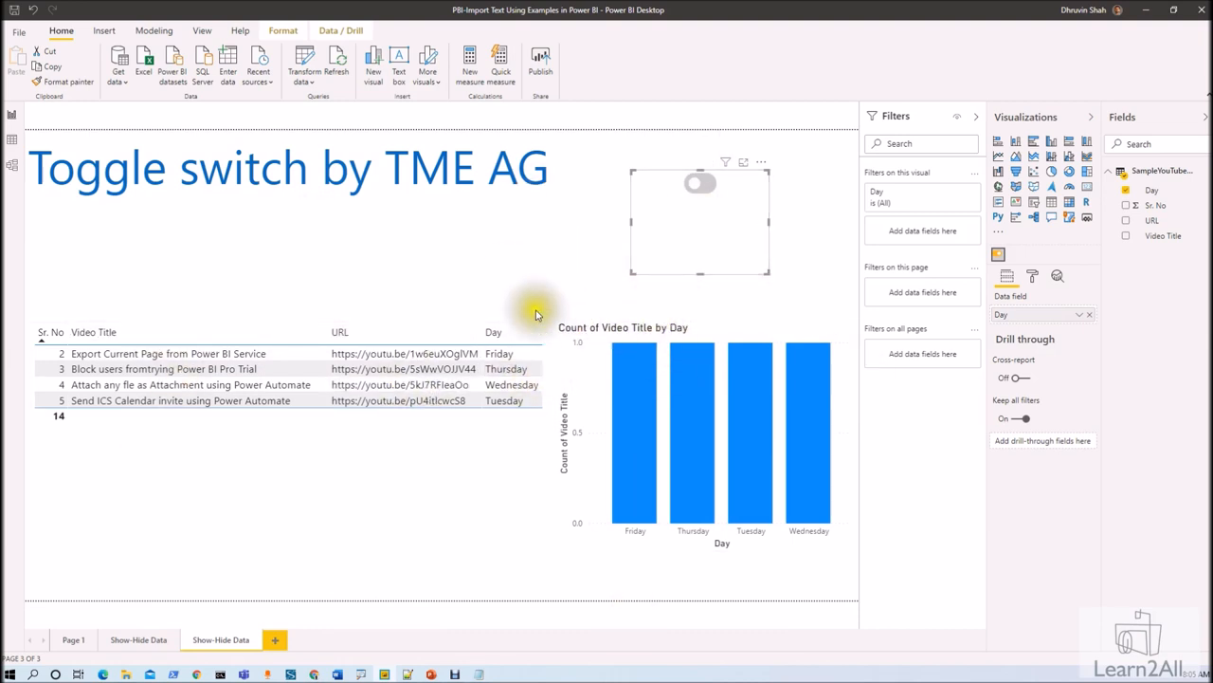
{"action": "mouse_move", "coordinate": [735, 217]}
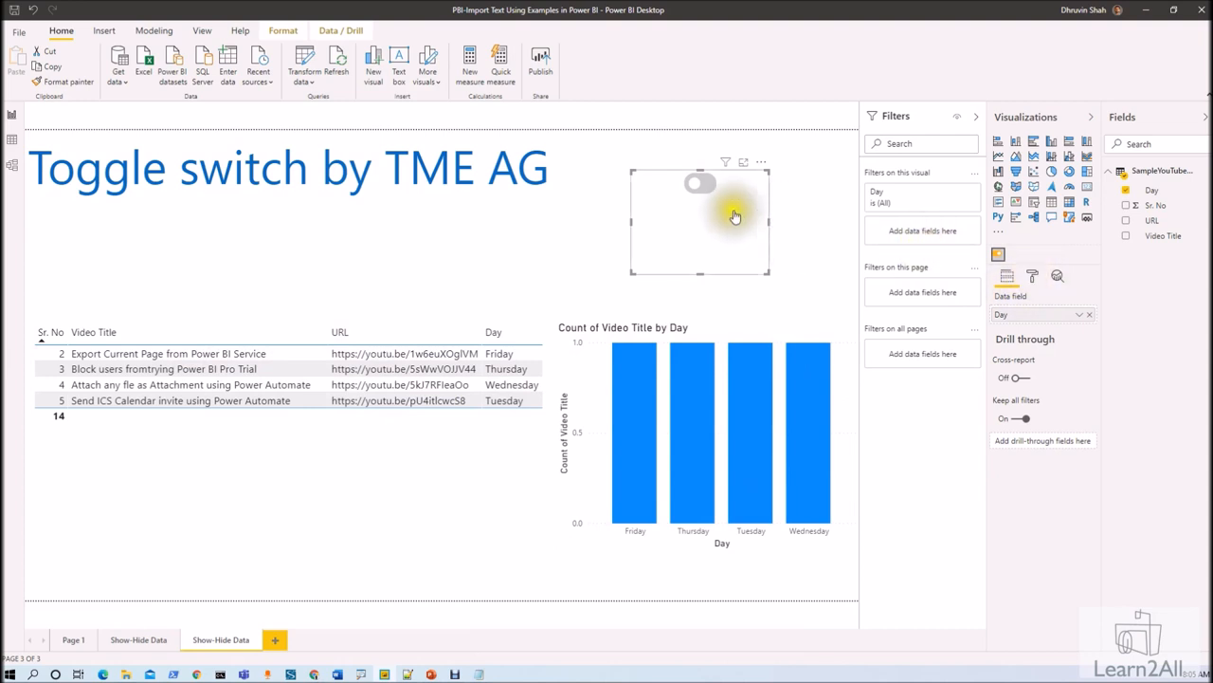
Set the Switch size to 100 and its background colour to blue
{"action": "left_click", "coordinate": [1033, 277]}
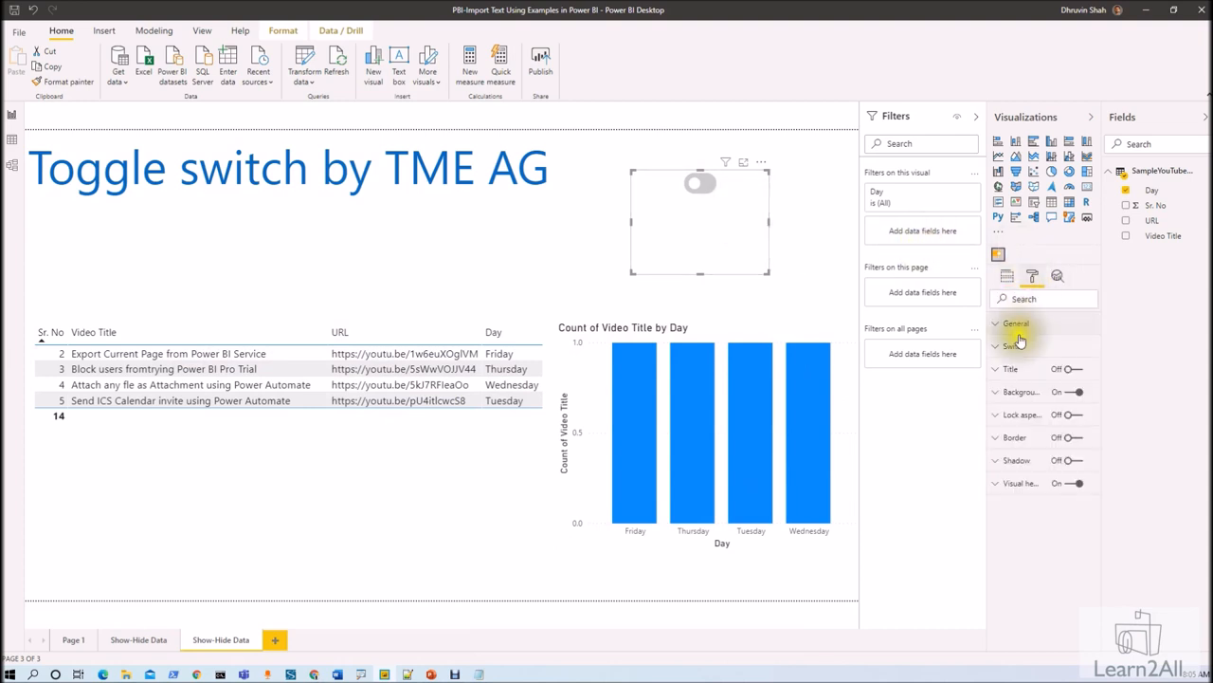
{"action": "left_click", "coordinate": [1013, 345]}
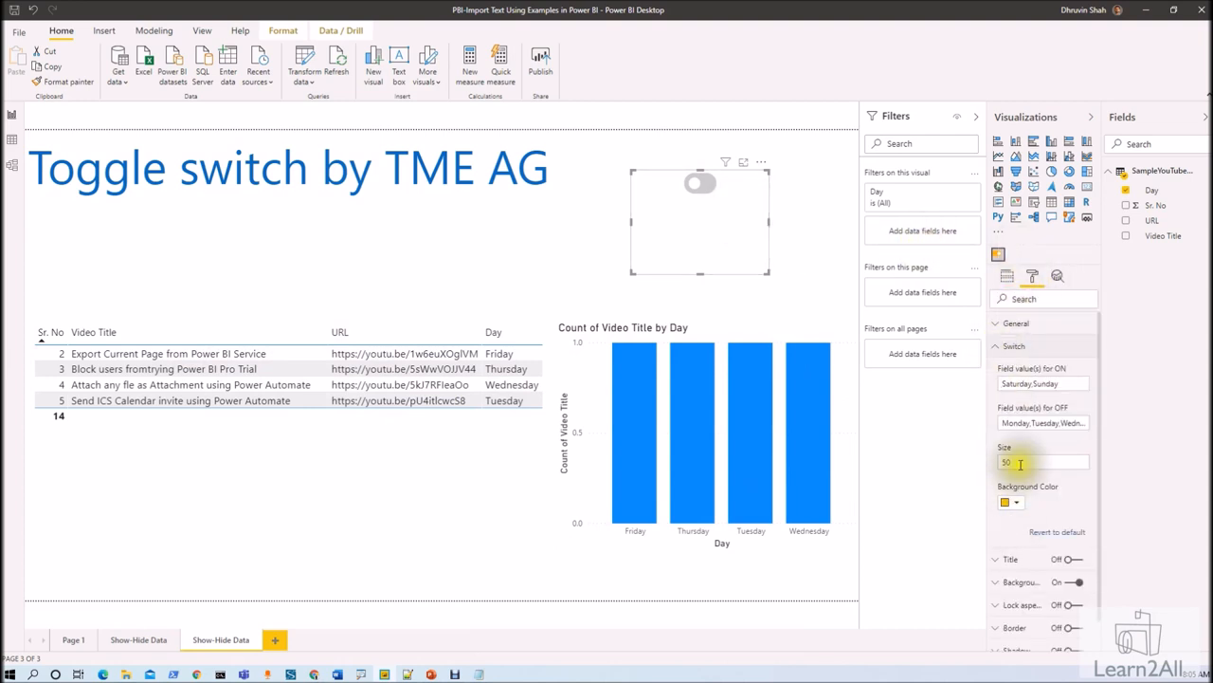
{"action": "left_click", "coordinate": [1005, 502]}
{"action": "type", "text": "100"}
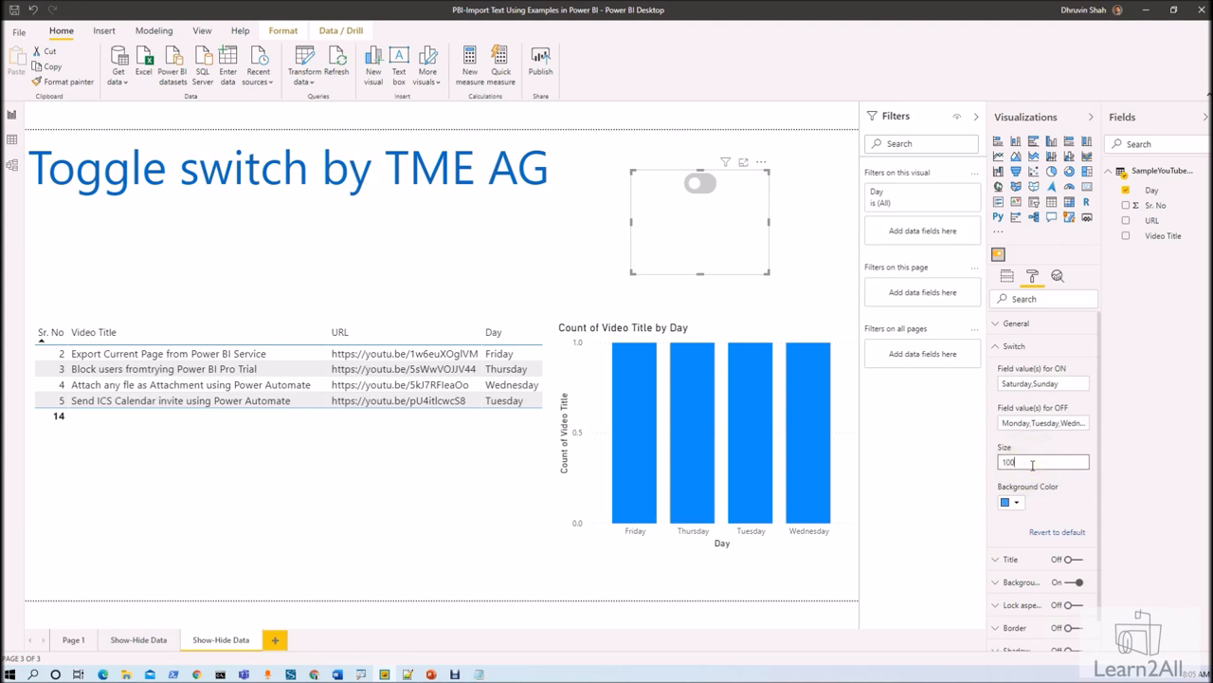
{"action": "left_click", "coordinate": [699, 189]}
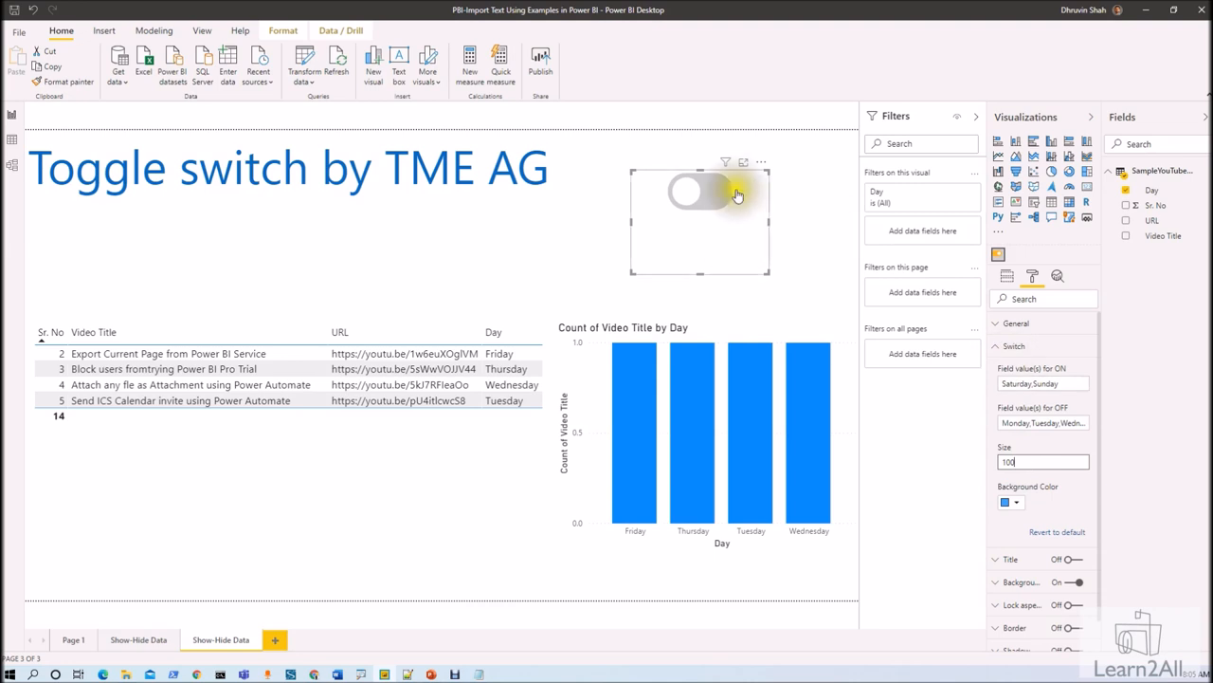
Switch the toggle on so only Saturday and Sunday videos show
{"action": "left_click", "coordinate": [701, 194]}
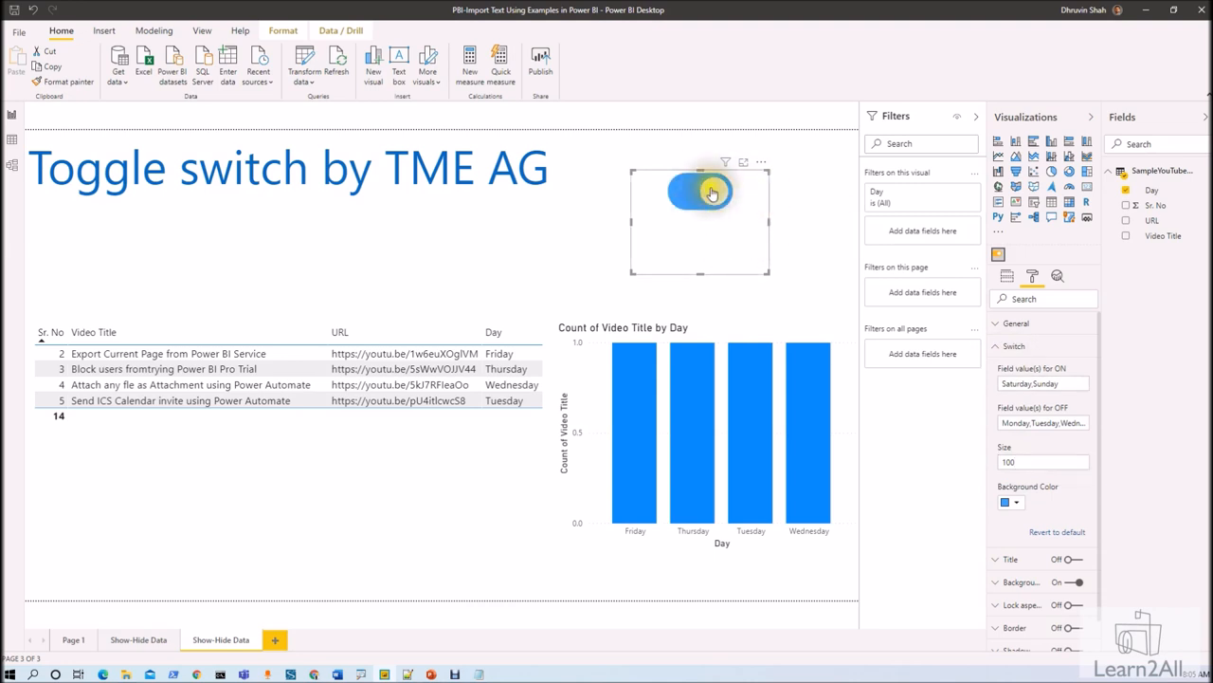
{"action": "left_click", "coordinate": [711, 191]}
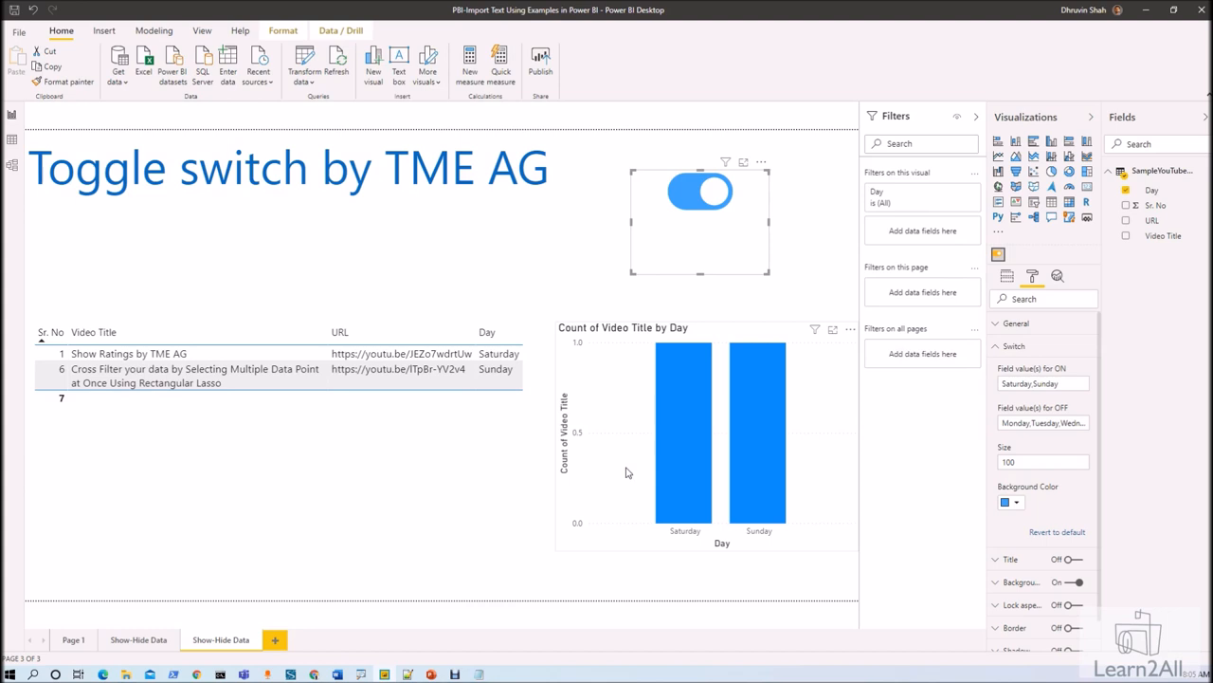
{"action": "mouse_move", "coordinate": [686, 392]}
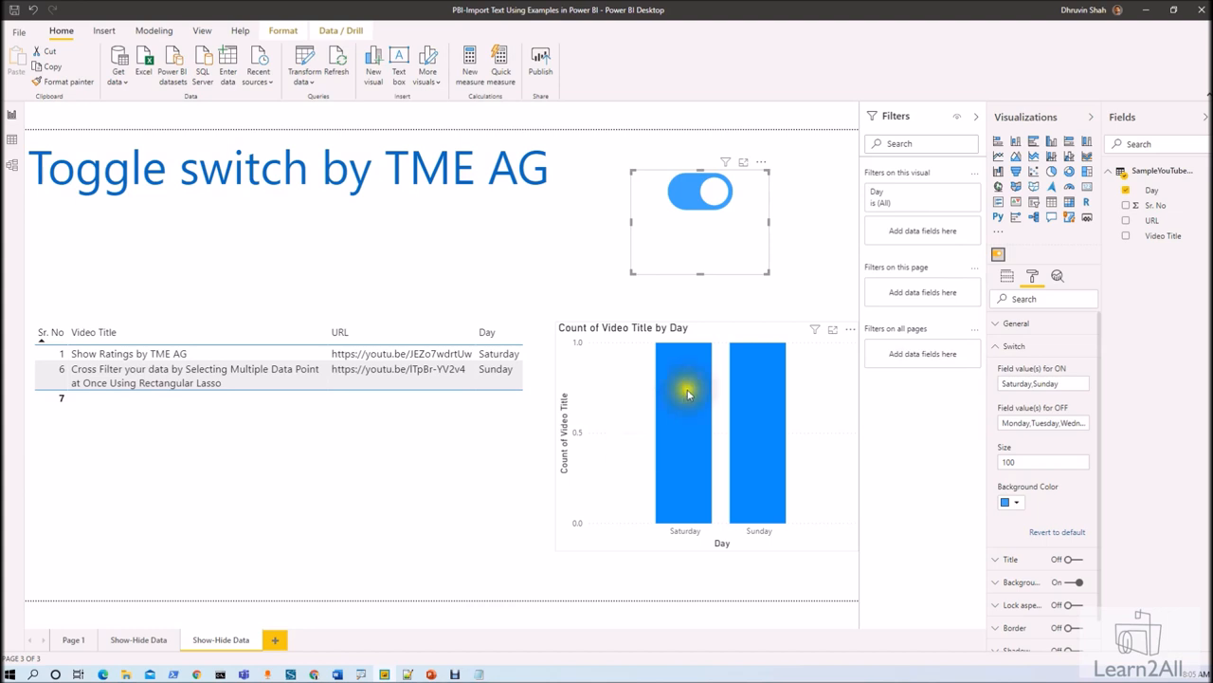
{"action": "mouse_move", "coordinate": [614, 478]}
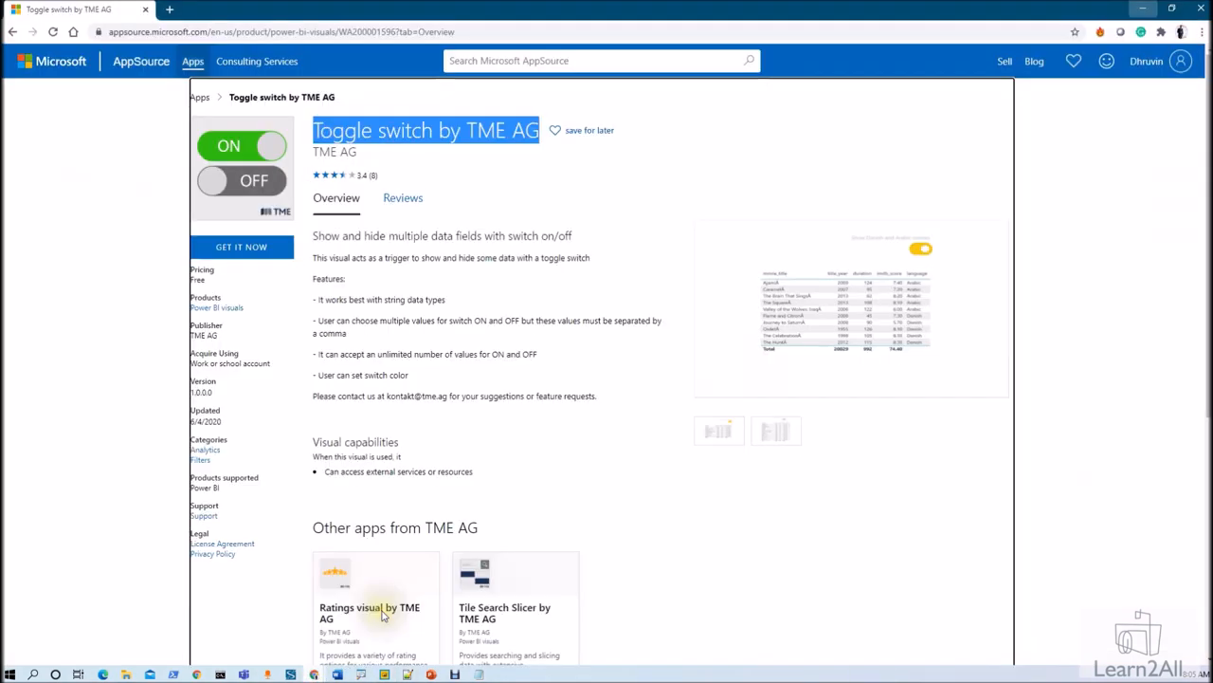
{"action": "mouse_move", "coordinate": [573, 407]}
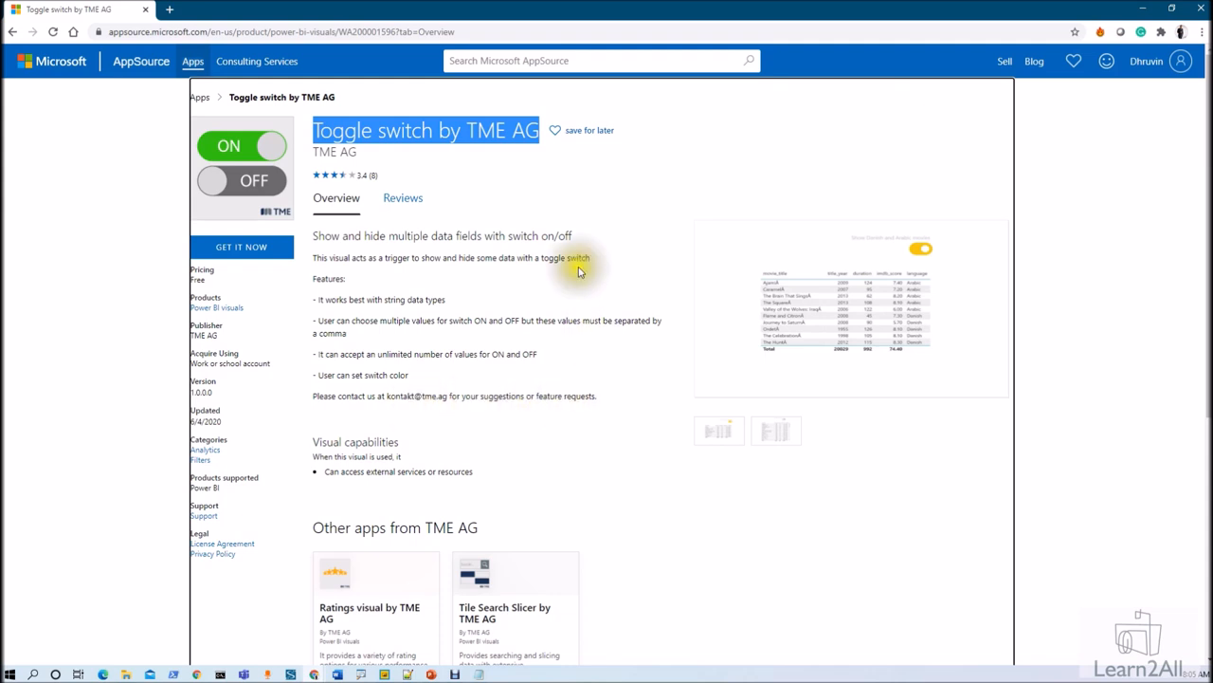
{"action": "mouse_move", "coordinate": [452, 173]}
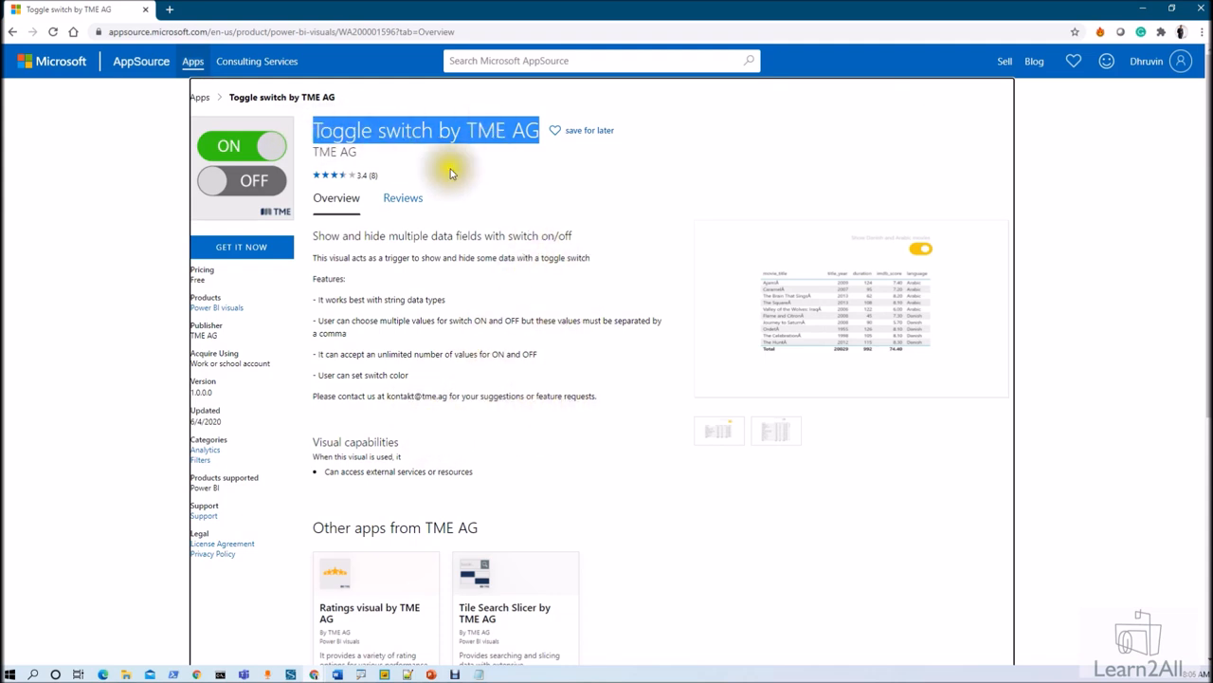
{"action": "mouse_move", "coordinate": [503, 147]}
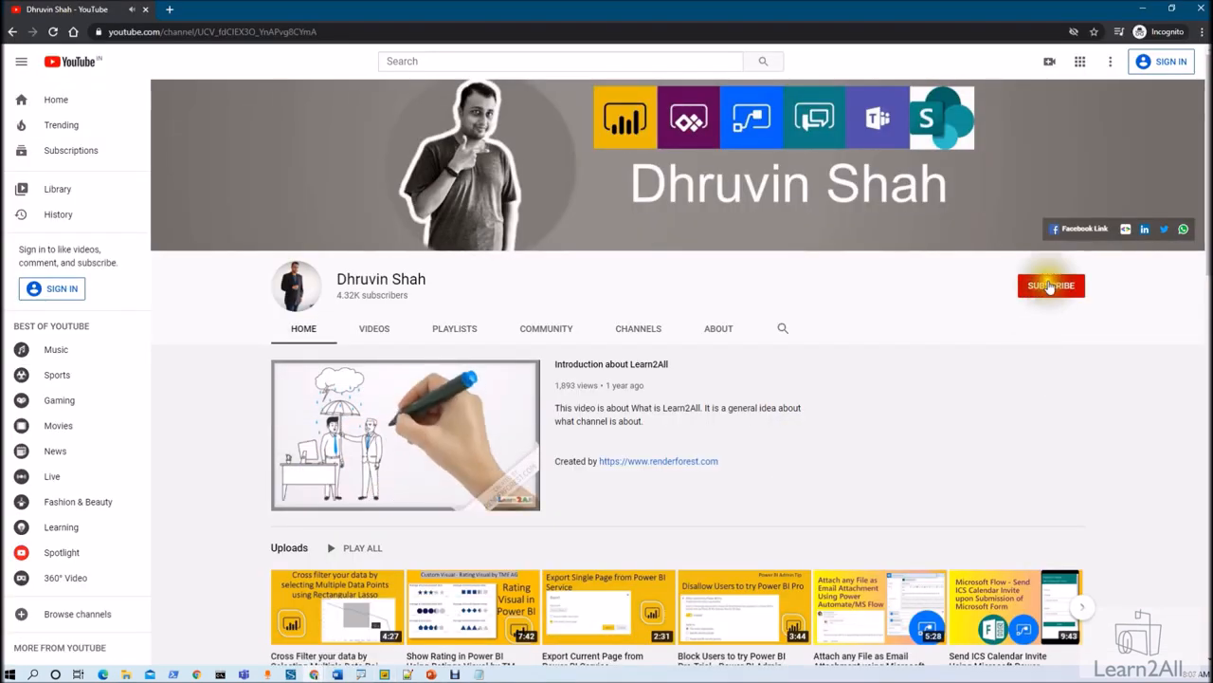
{"action": "mouse_move", "coordinate": [1031, 338]}
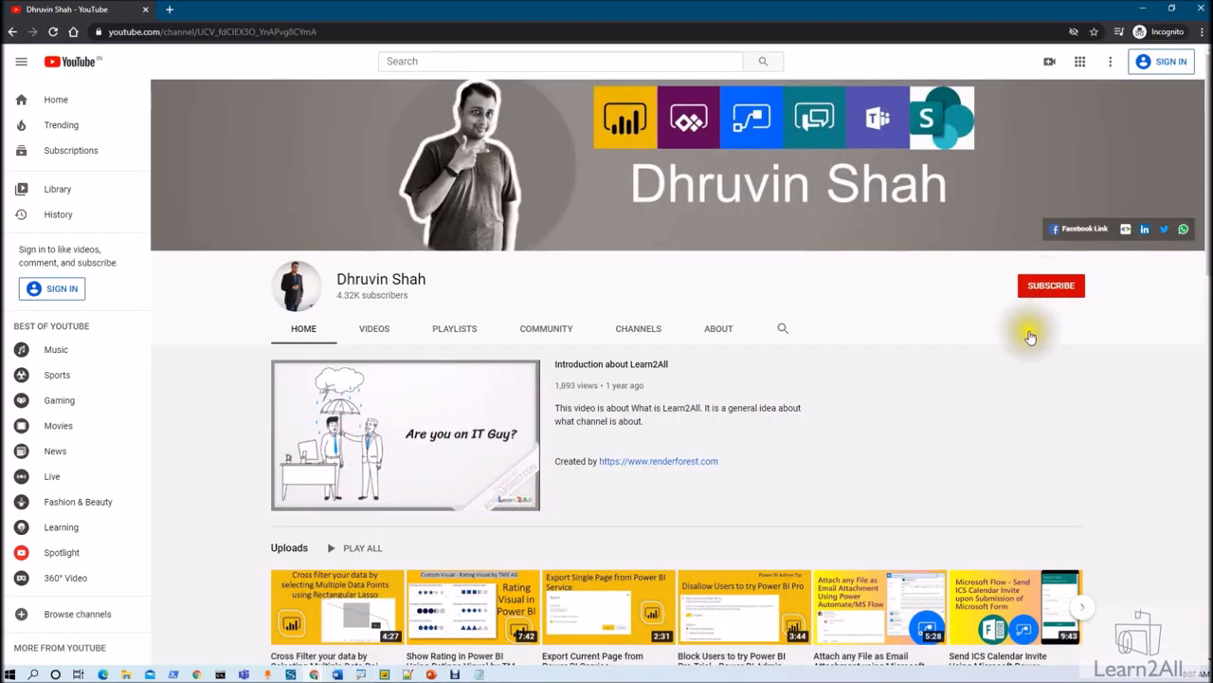
{"action": "mouse_move", "coordinate": [1009, 387]}
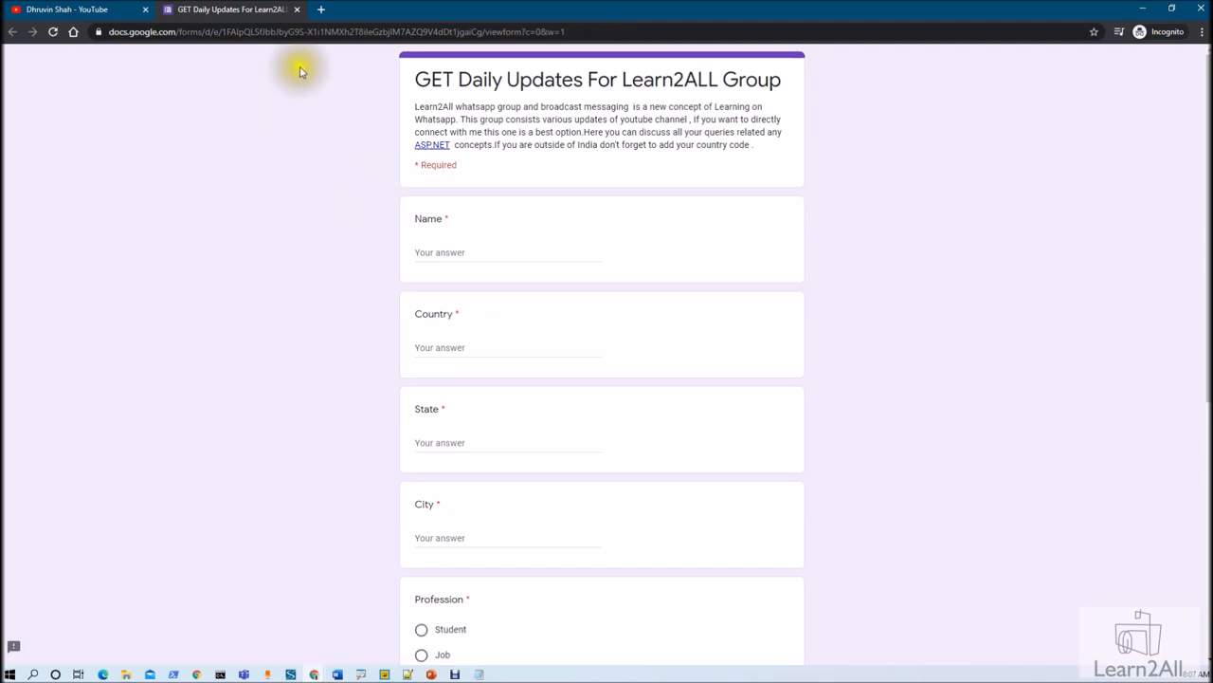
Return to the Learn2ALL YouTube channel tab after opening the sign-up form
{"action": "left_click", "coordinate": [66, 9]}
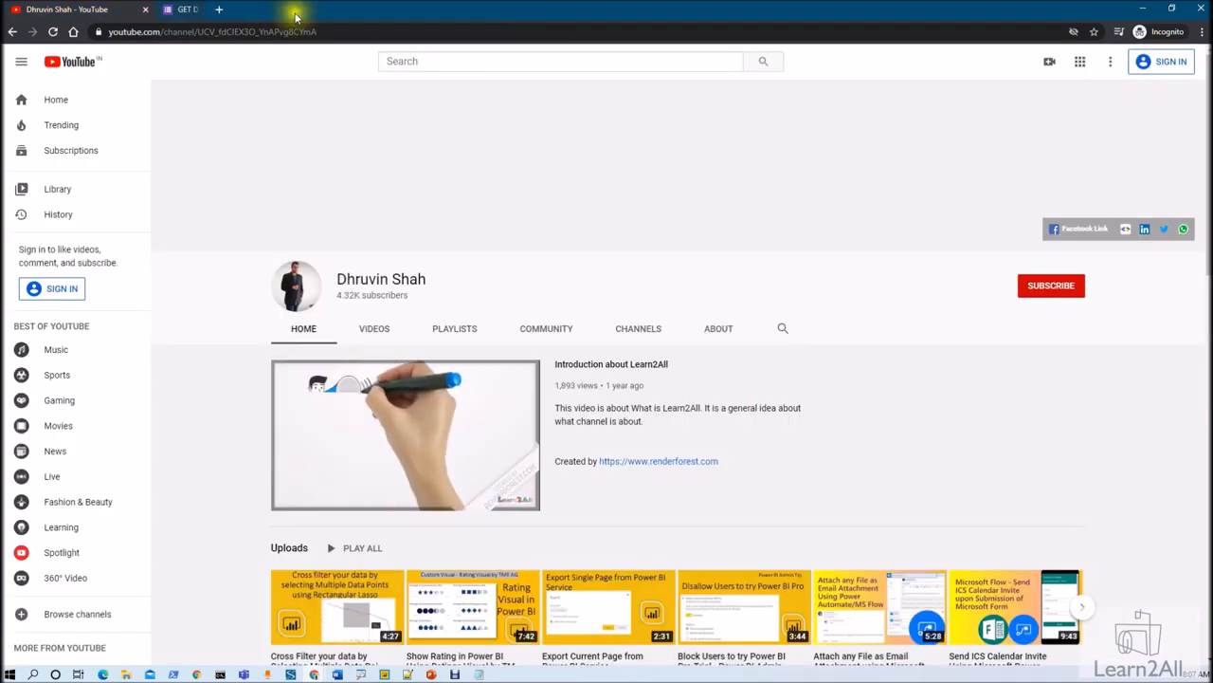